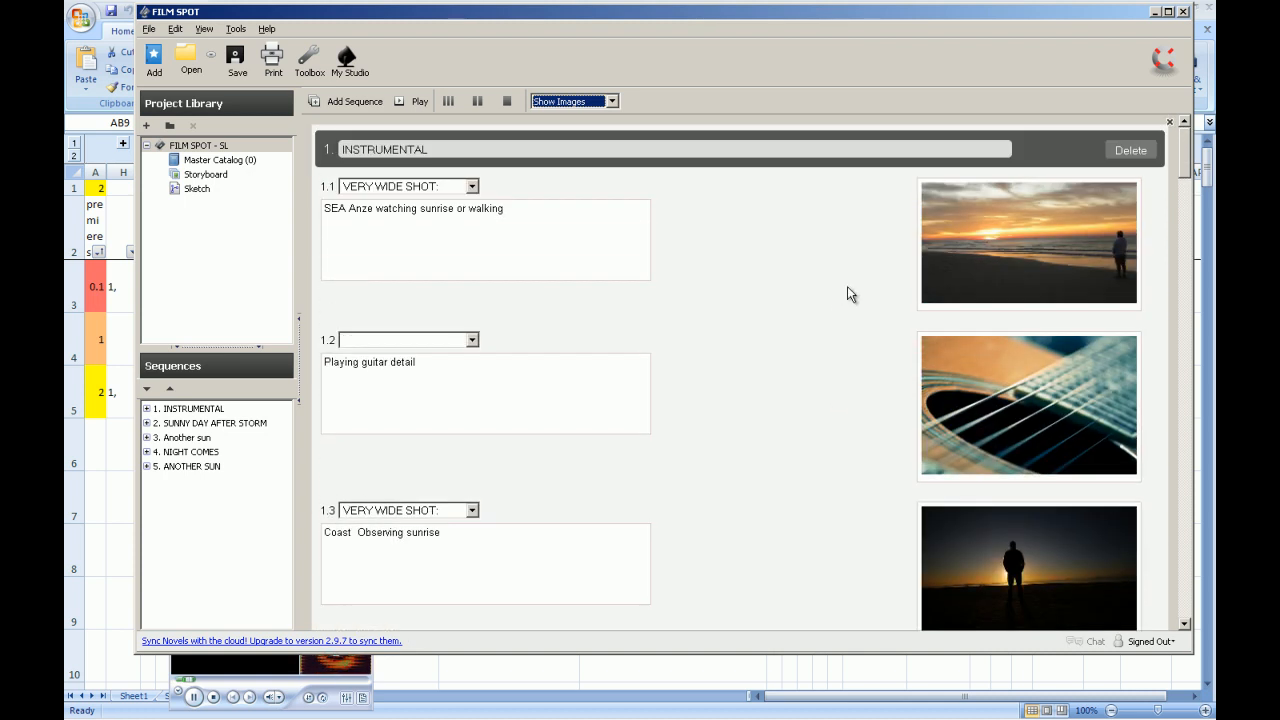
mouse_move(1060, 418)
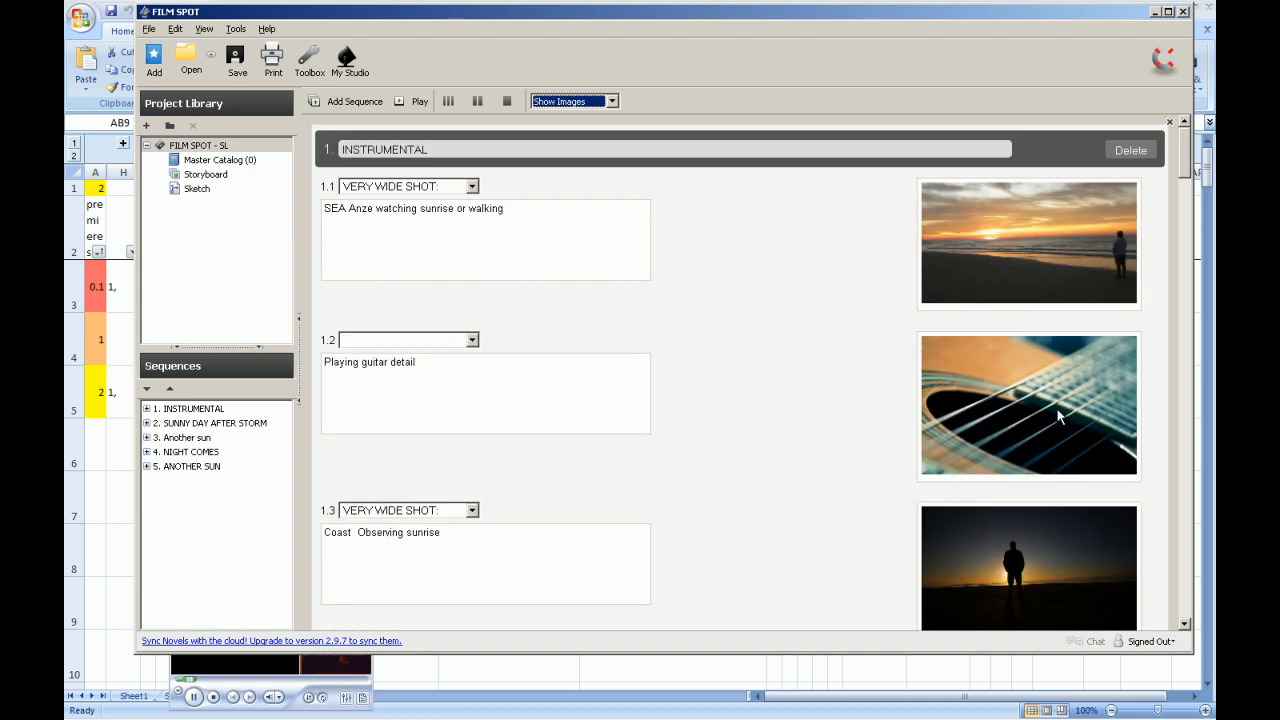
Review the storyboard shots and check the shot type choices for shot 1.4
scroll("down", 3)
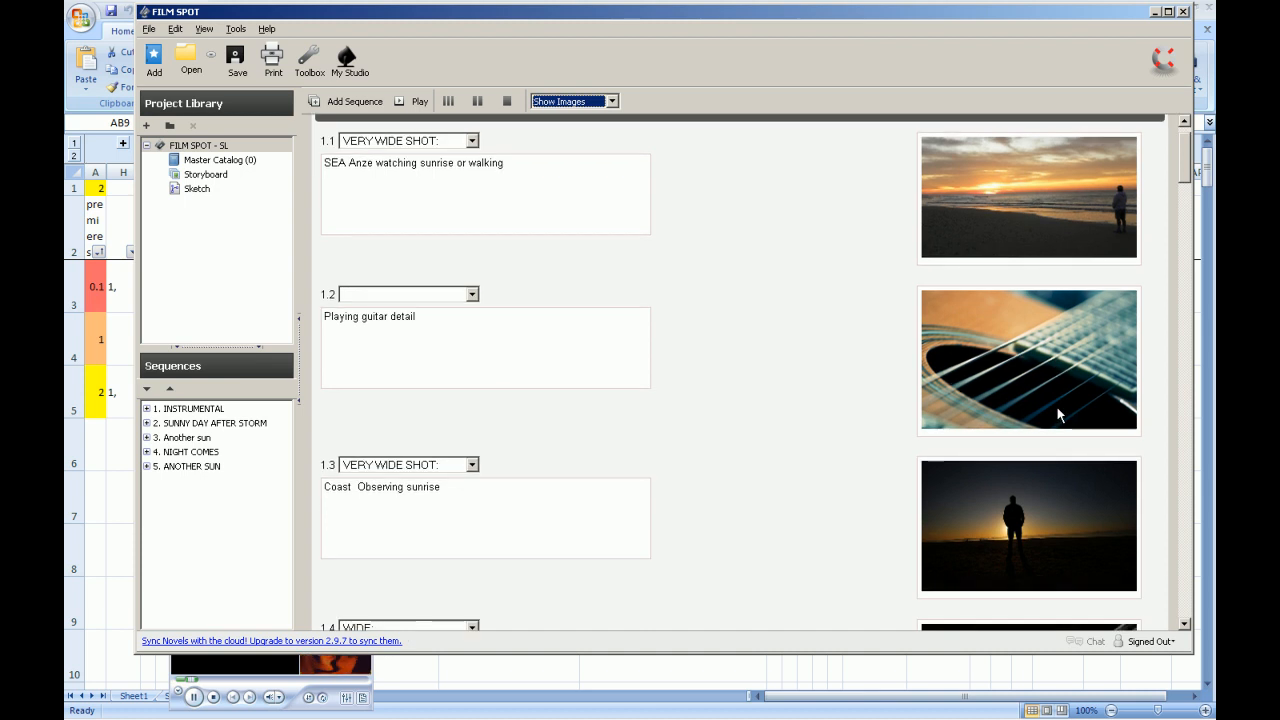
scroll("down", 3)
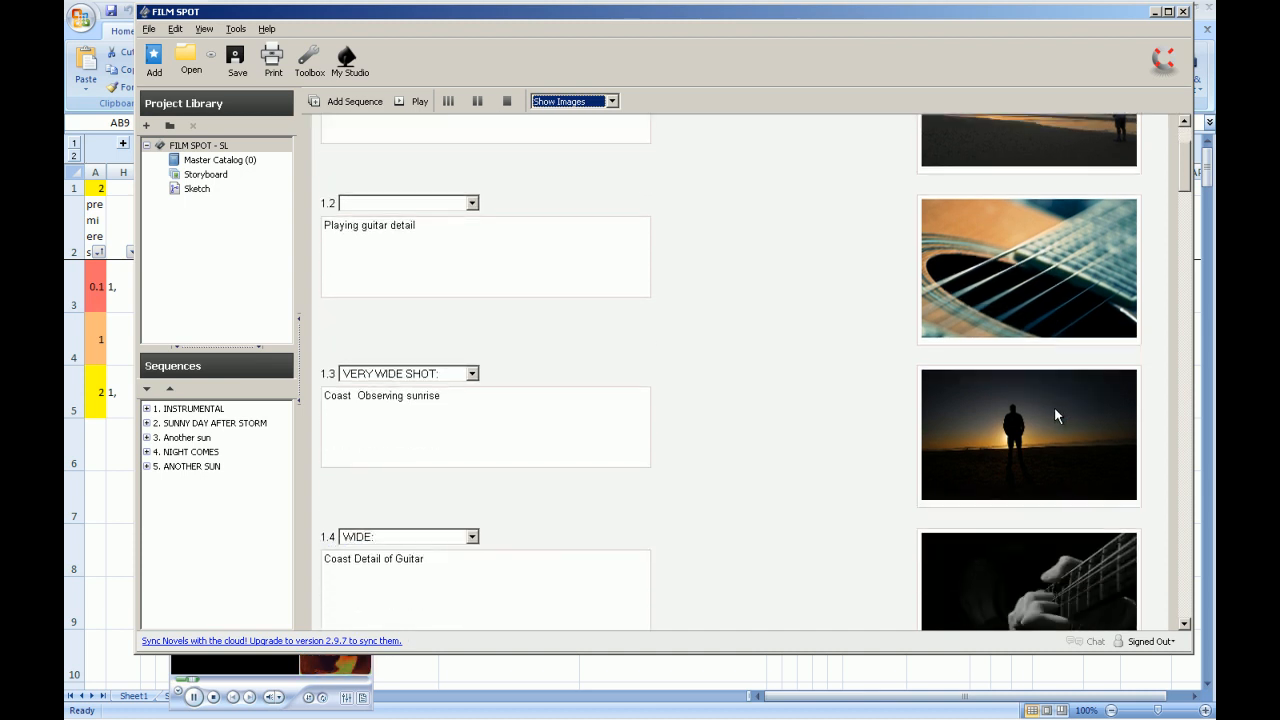
mouse_move(504, 156)
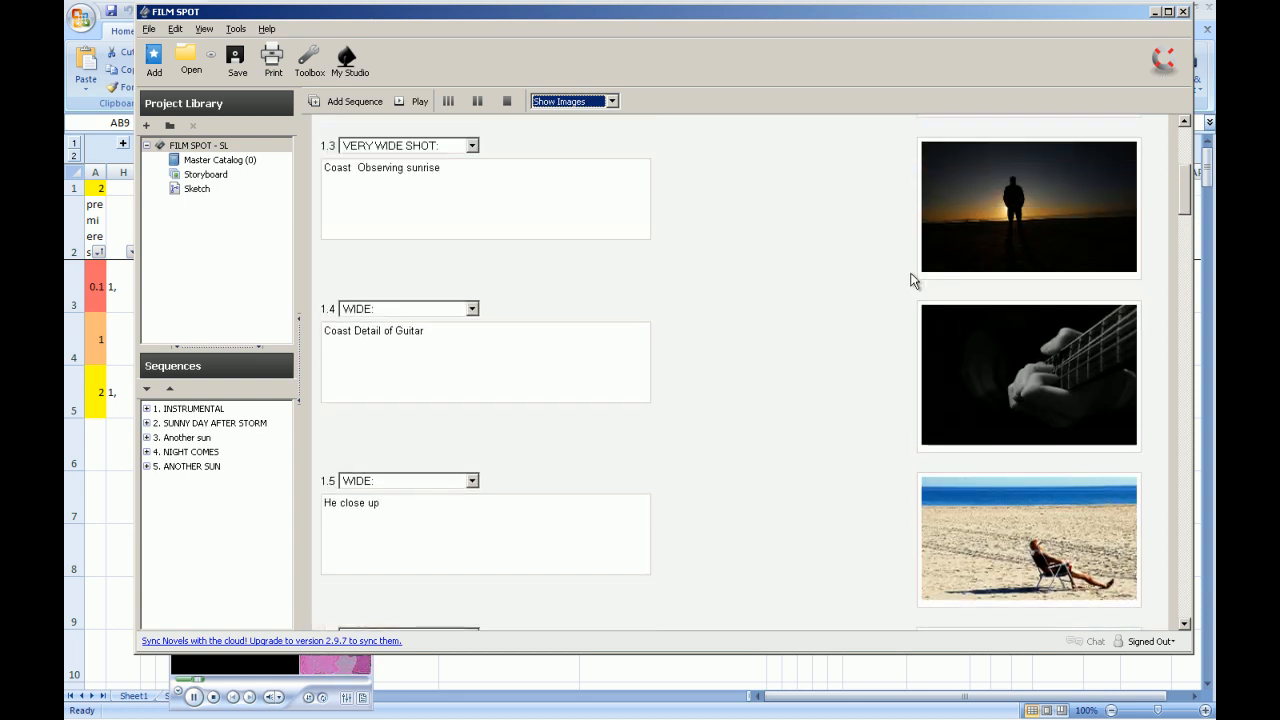
scroll("down", 3)
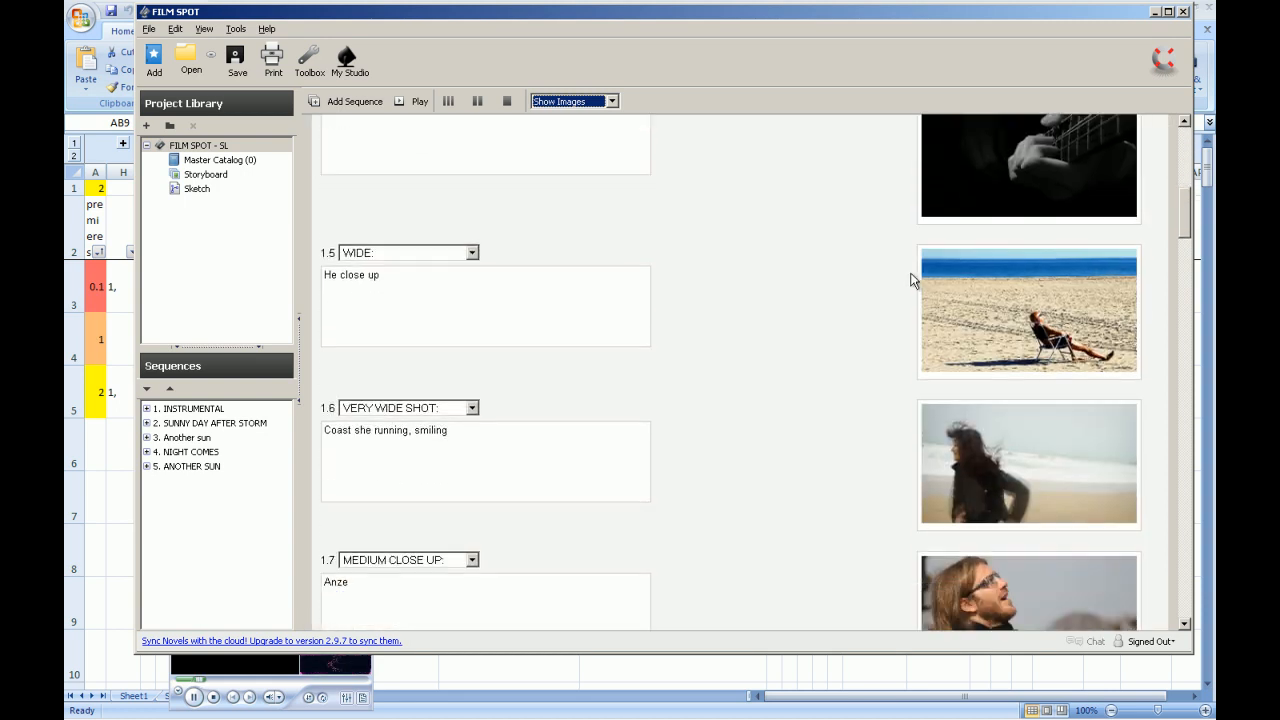
mouse_move(940, 340)
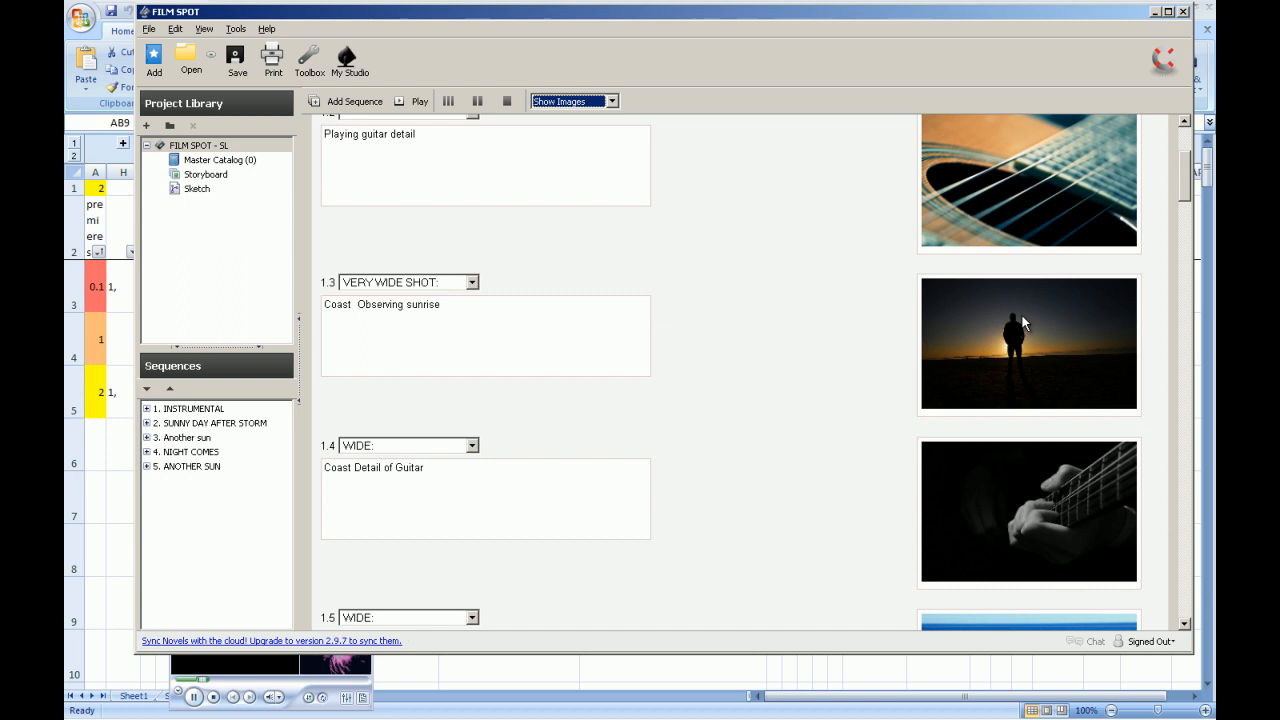
scroll("down", 3)
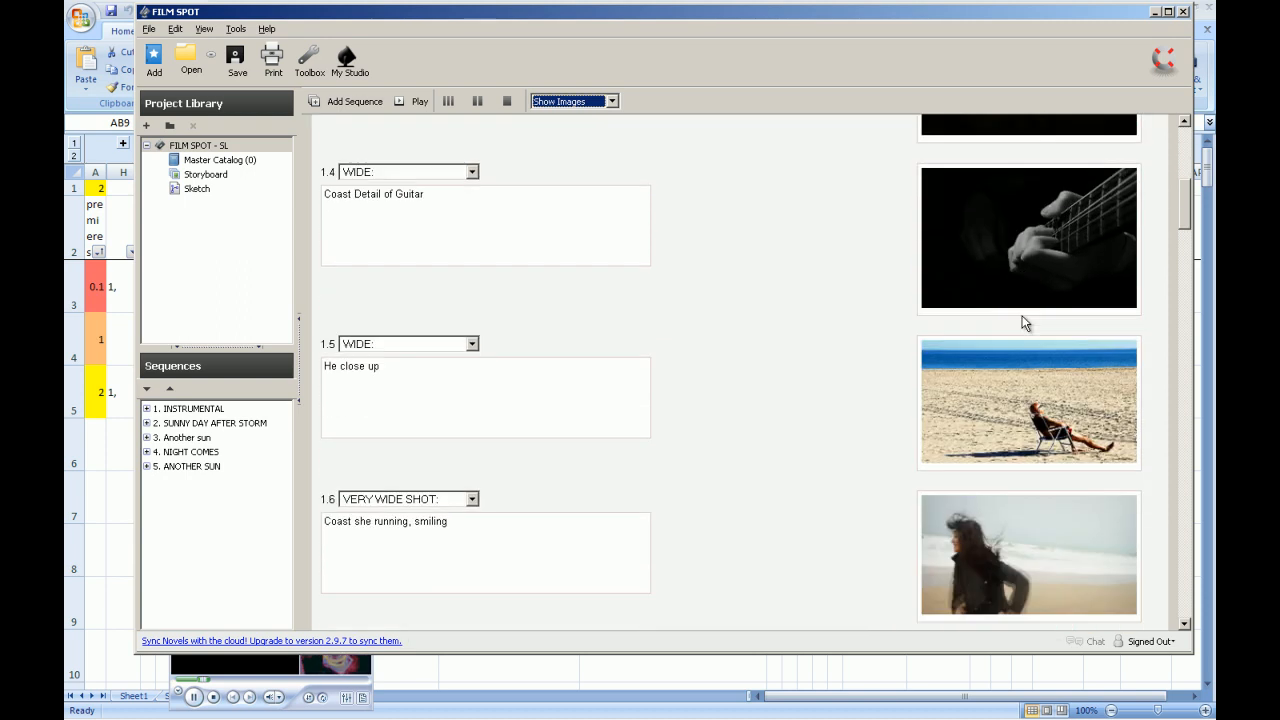
scroll("down", 3)
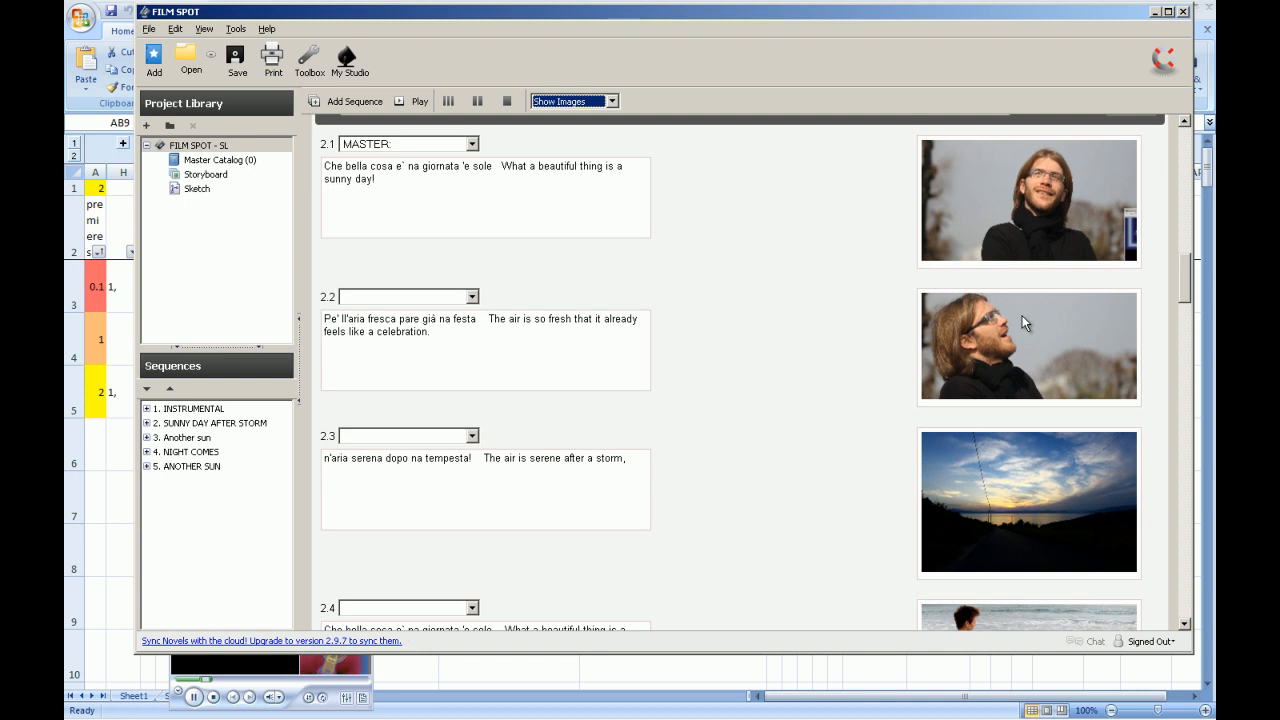
scroll("down", 3)
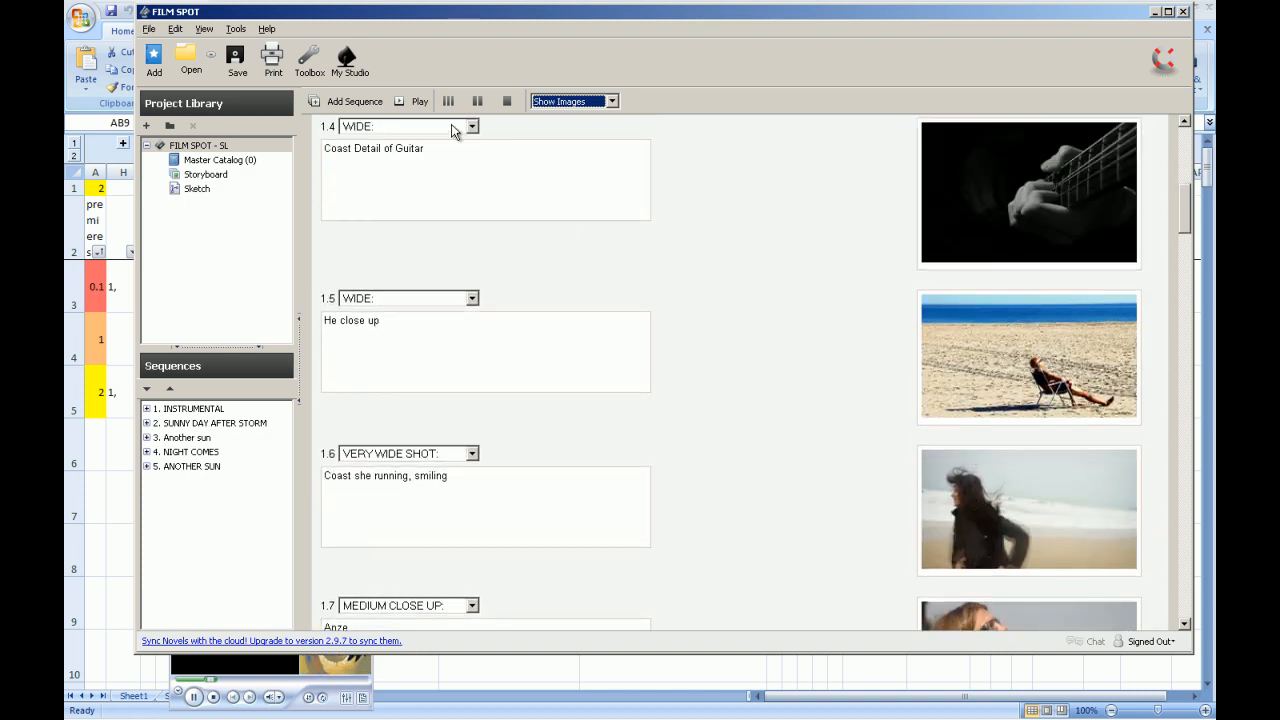
left_click(472, 126)
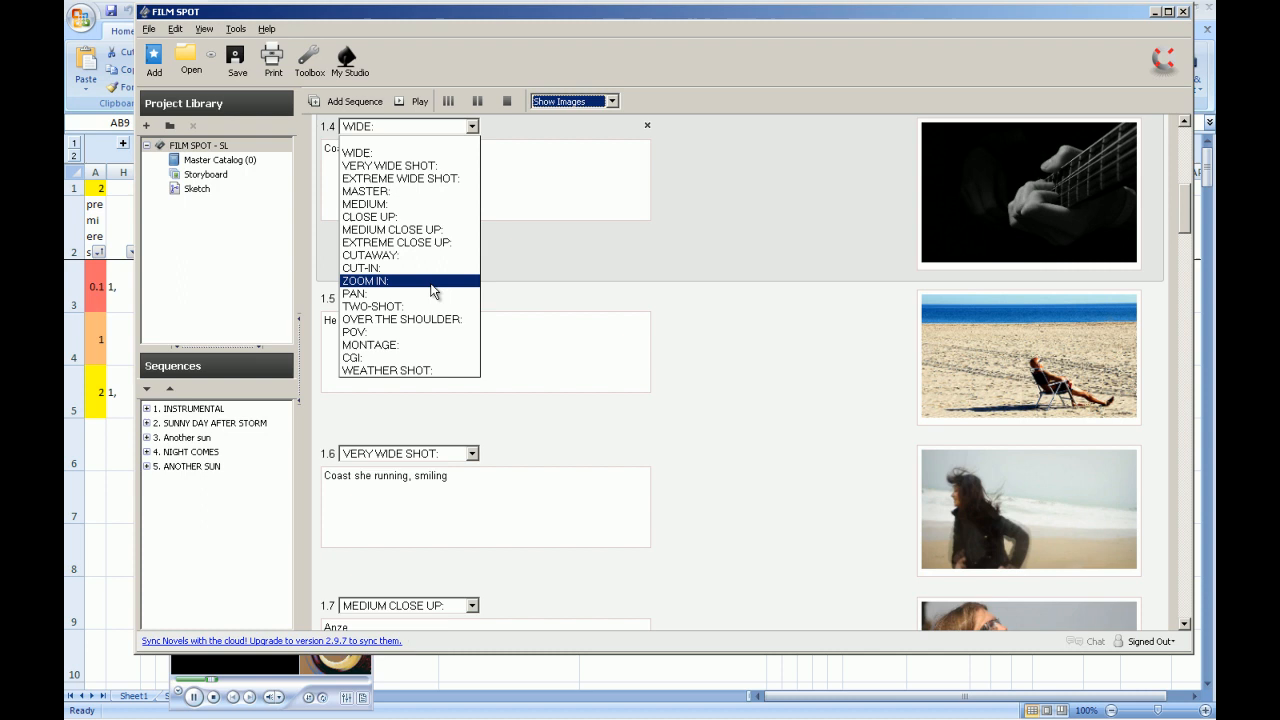
mouse_move(410, 166)
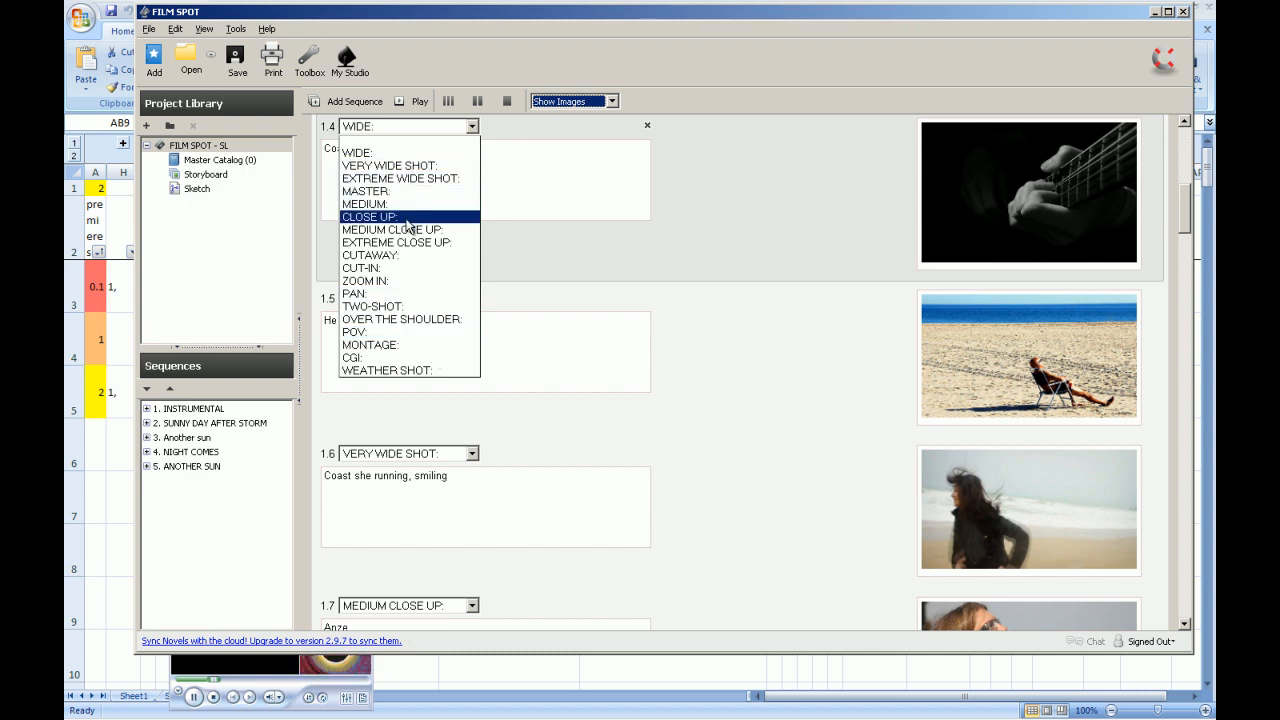
mouse_move(392, 228)
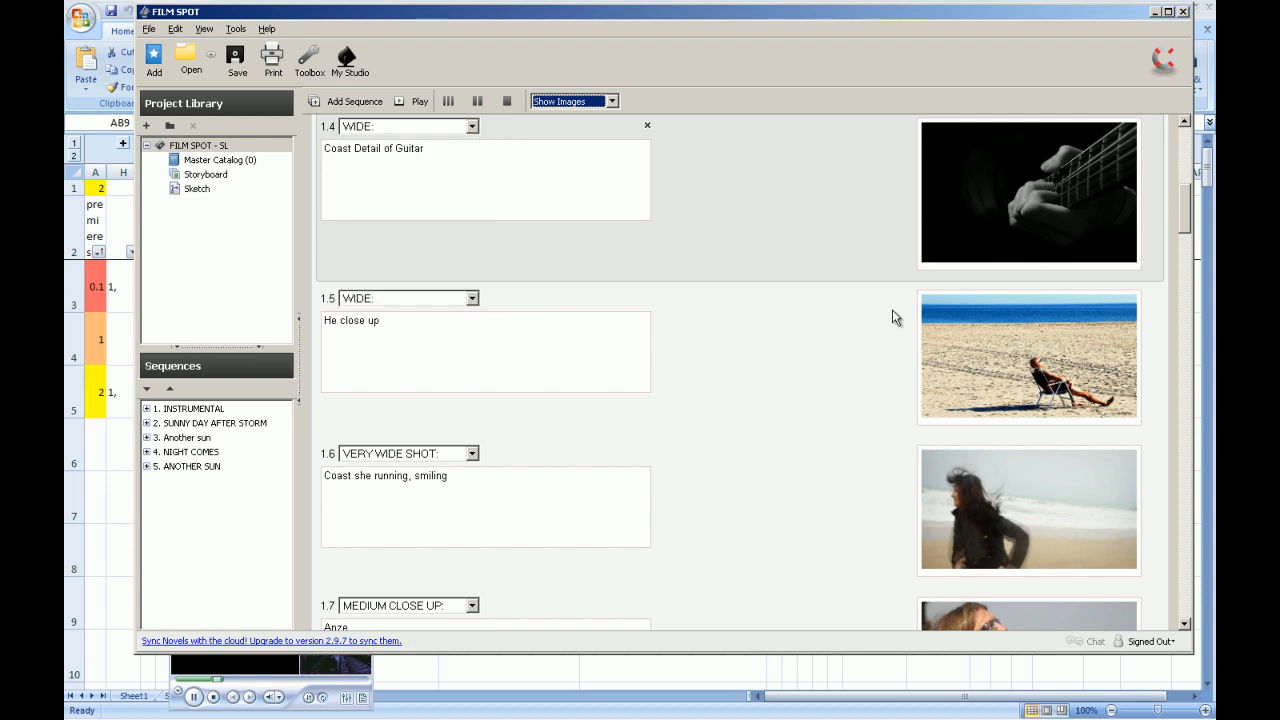
Add a JPG photo of a woman against the sky to shot 5.2 and rearrange Another Sun's shots
scroll("down", 3)
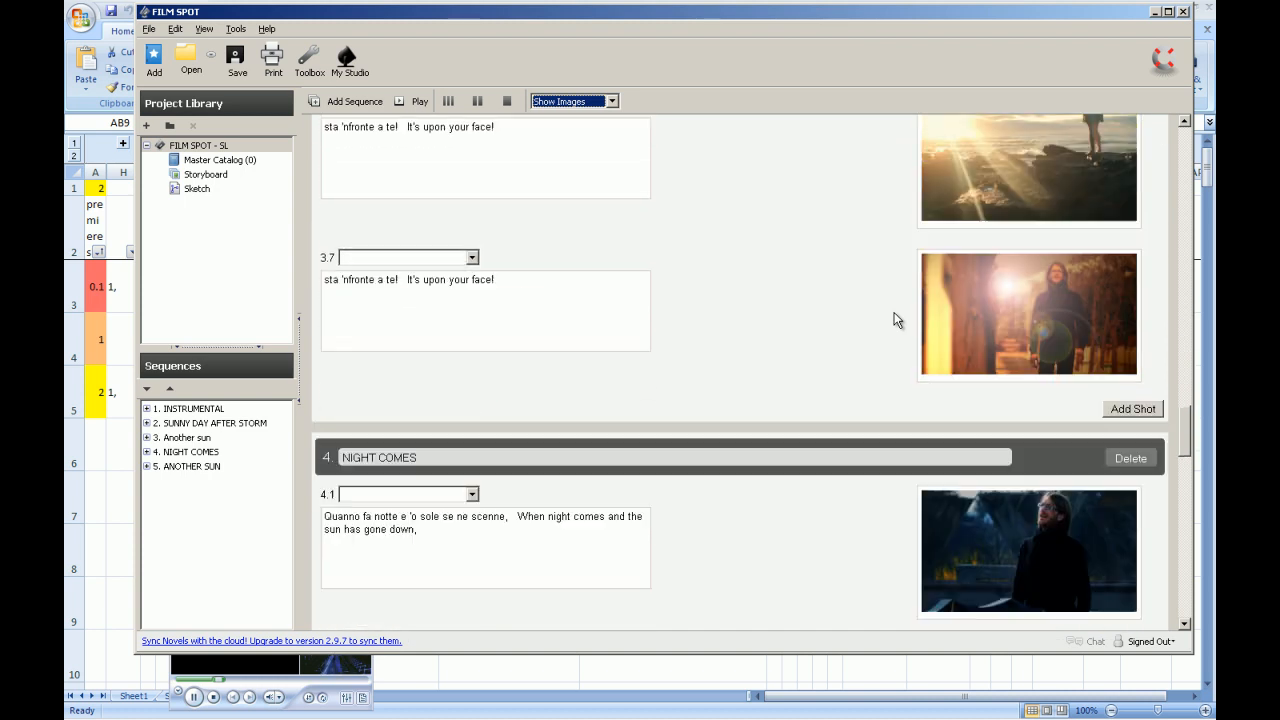
scroll("down", 3)
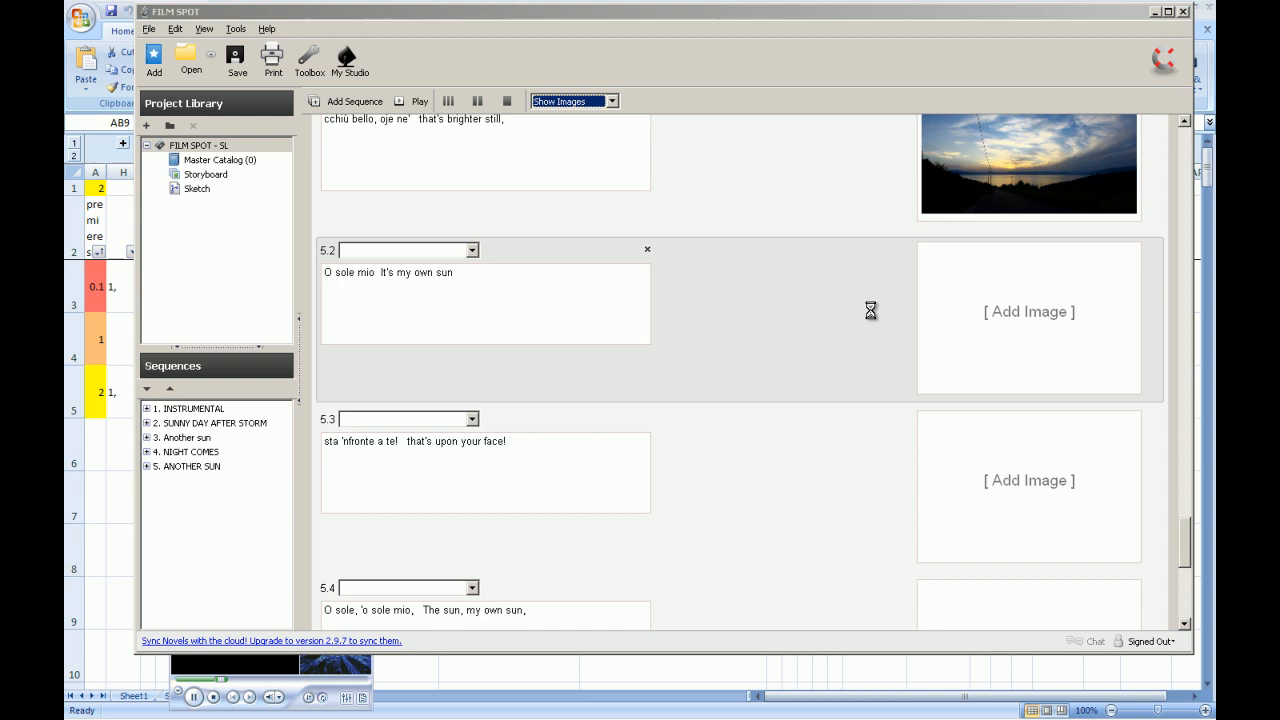
left_click(1028, 312)
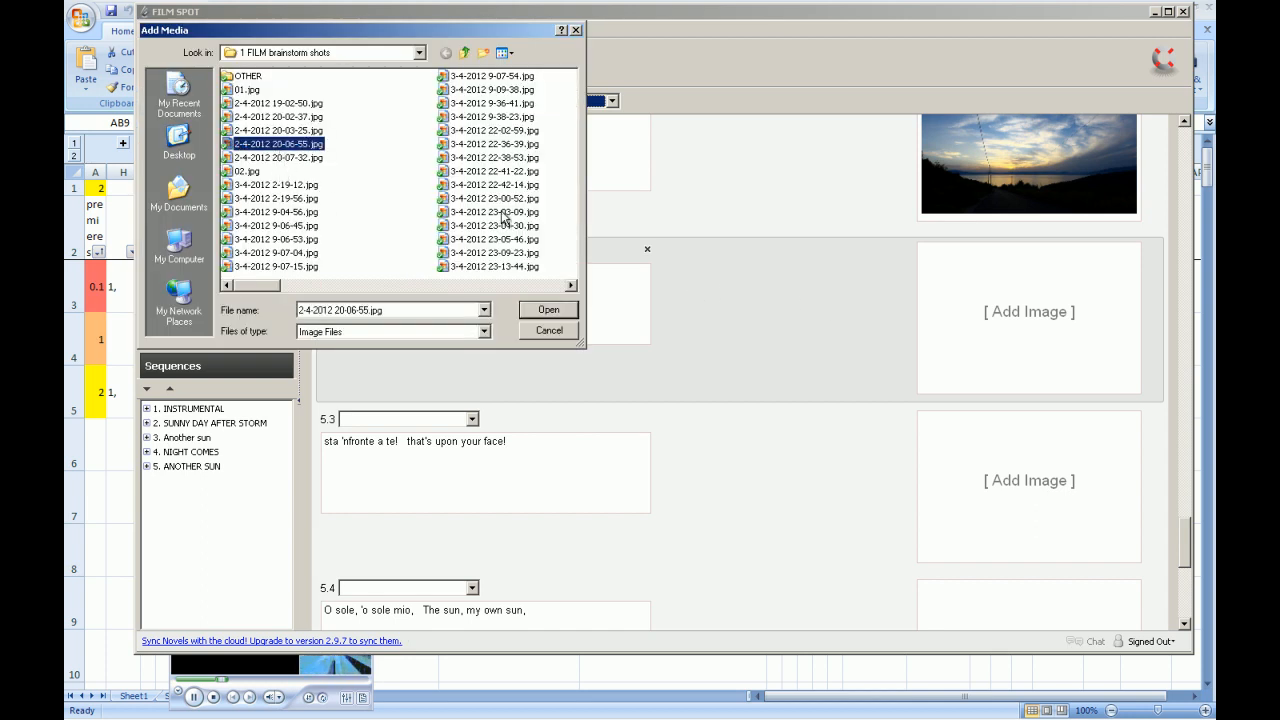
left_click(548, 308)
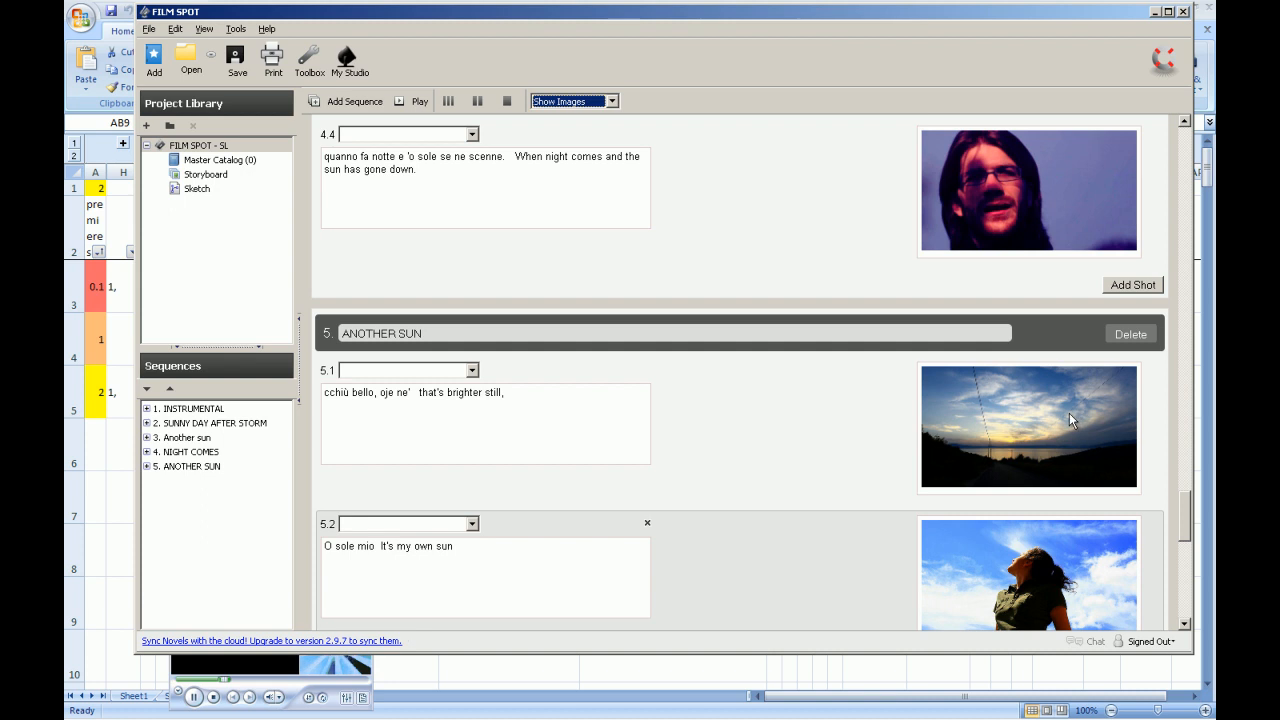
scroll("down", 3)
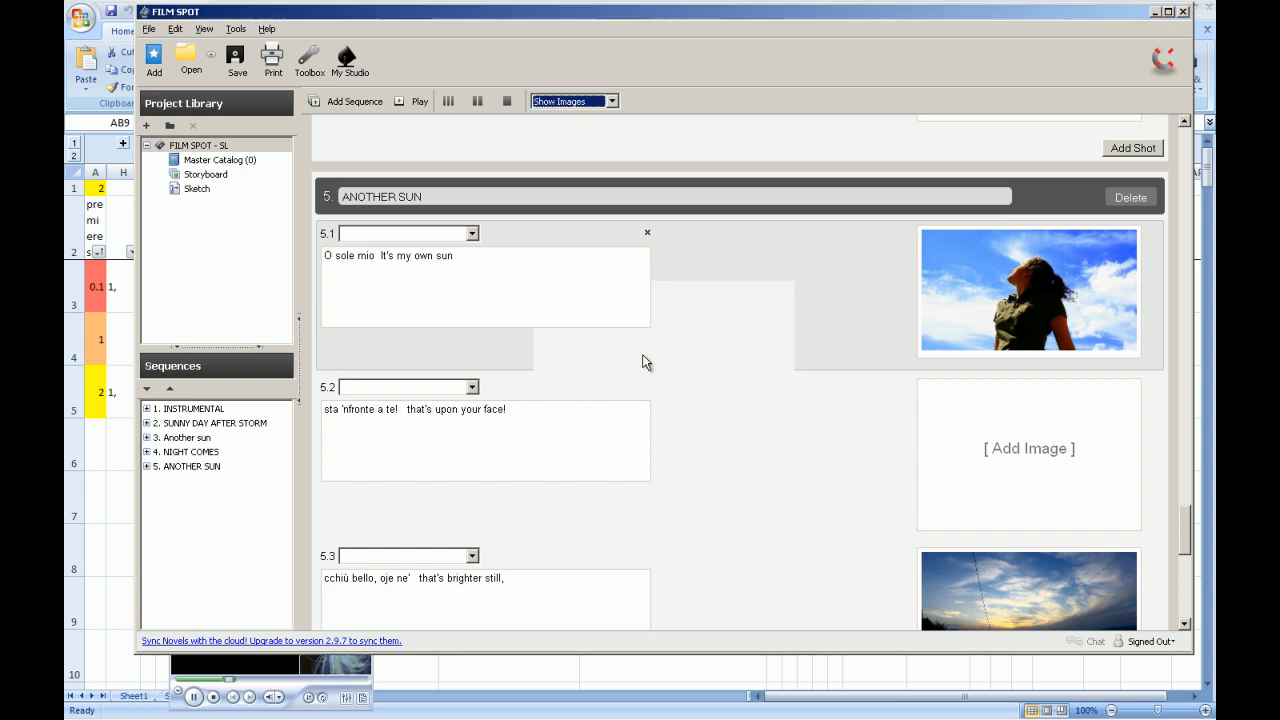
scroll("down", 3)
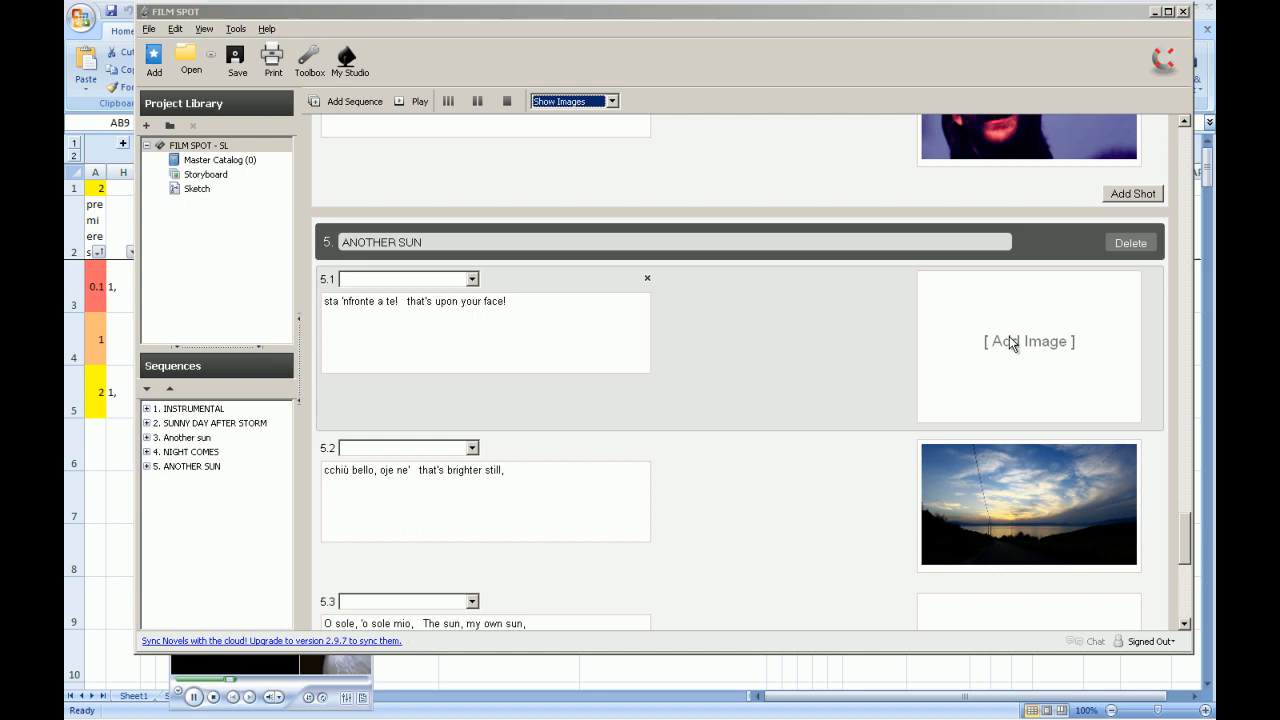
left_click(1028, 340)
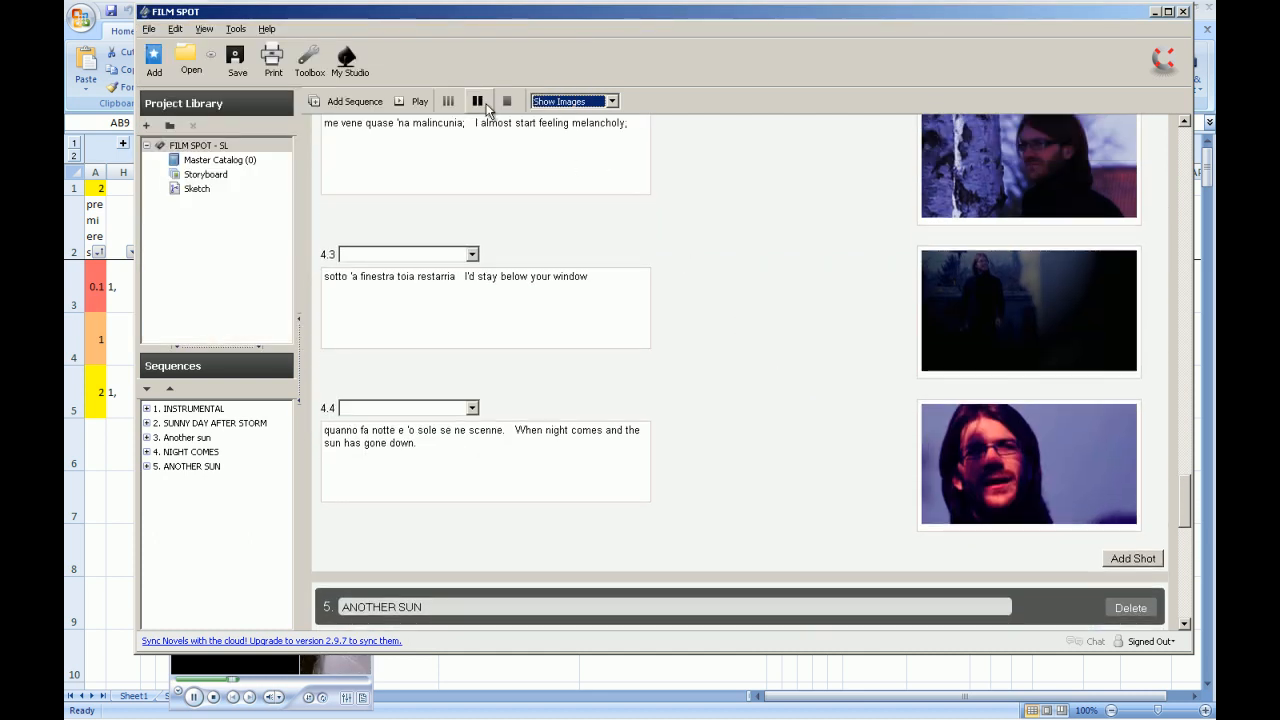
Switch the storyboard view to Show Both so photos appear beside sketches
left_click(612, 100)
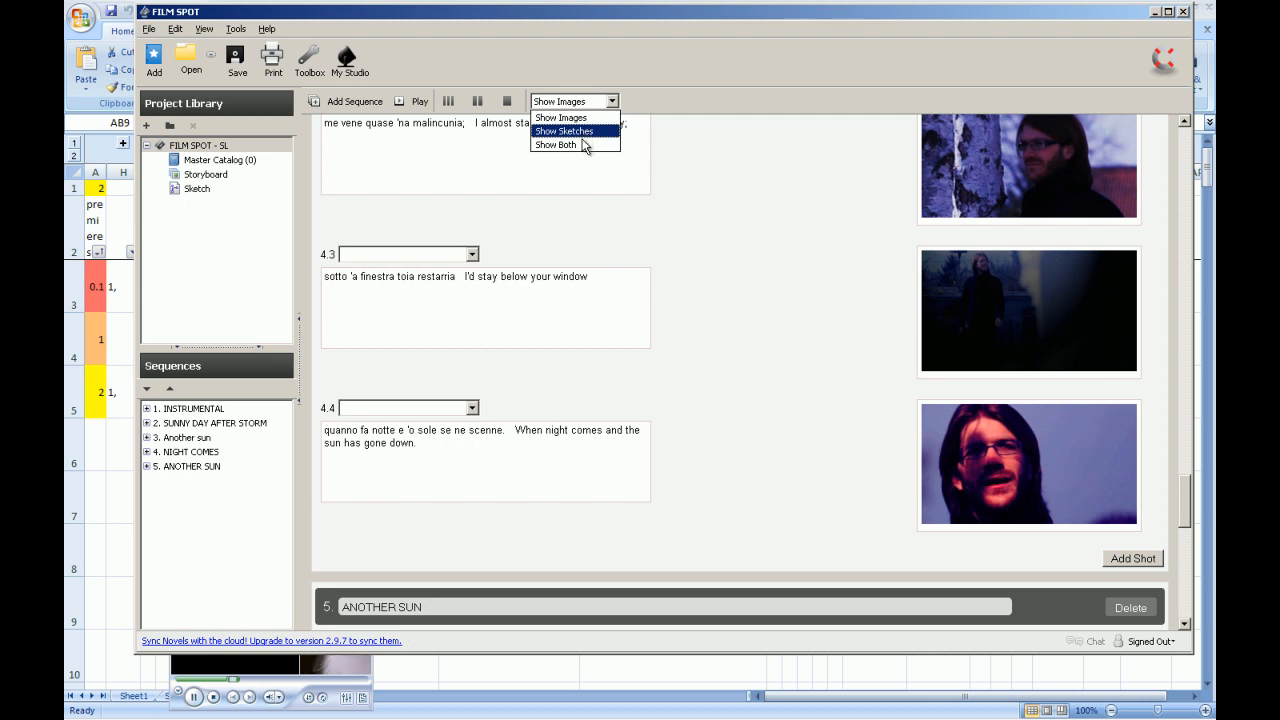
left_click(556, 144)
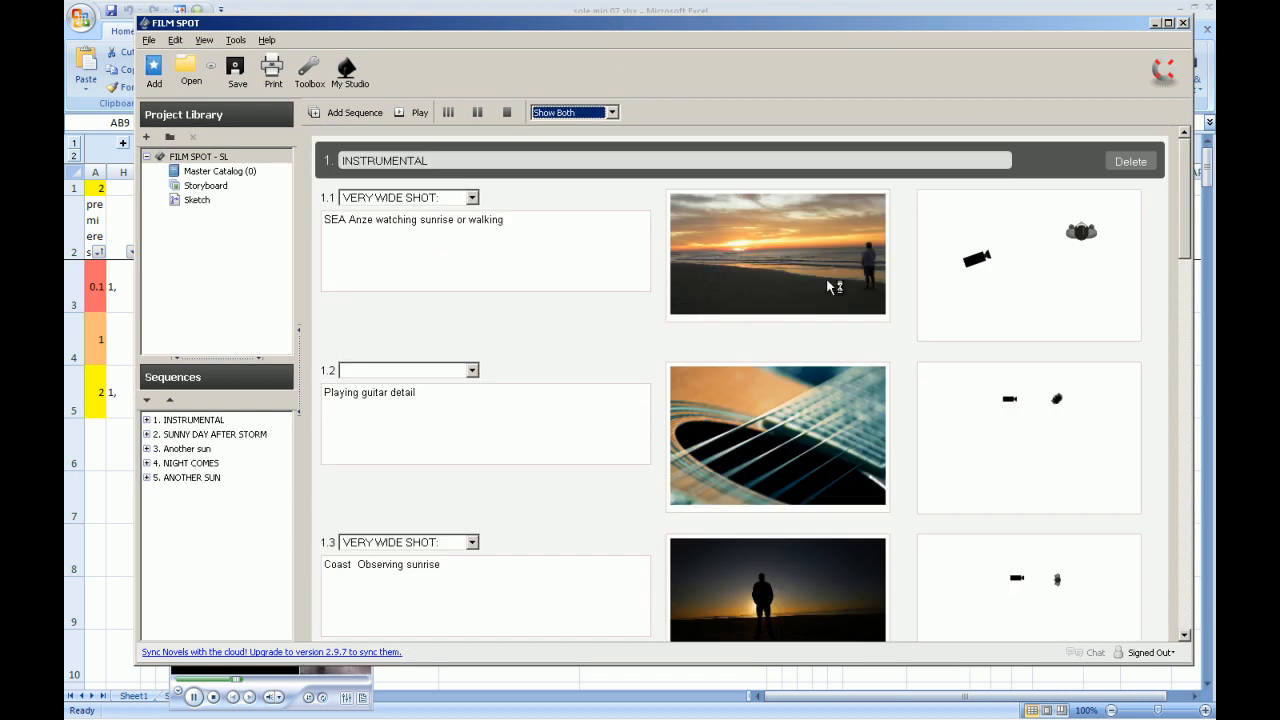
scroll("down", 3)
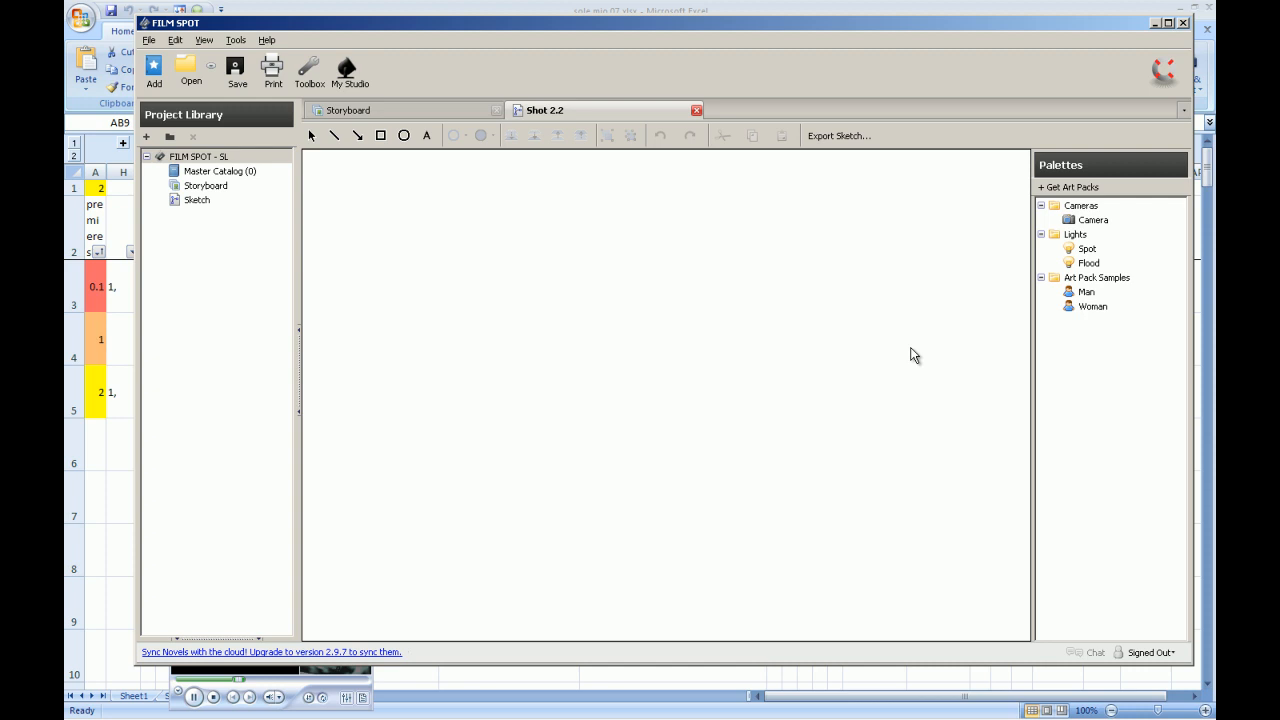
Enlarge and turn the Woman figure in shot 2.2's sketch, add a Camera, and return to the storyboard
left_click(1092, 306)
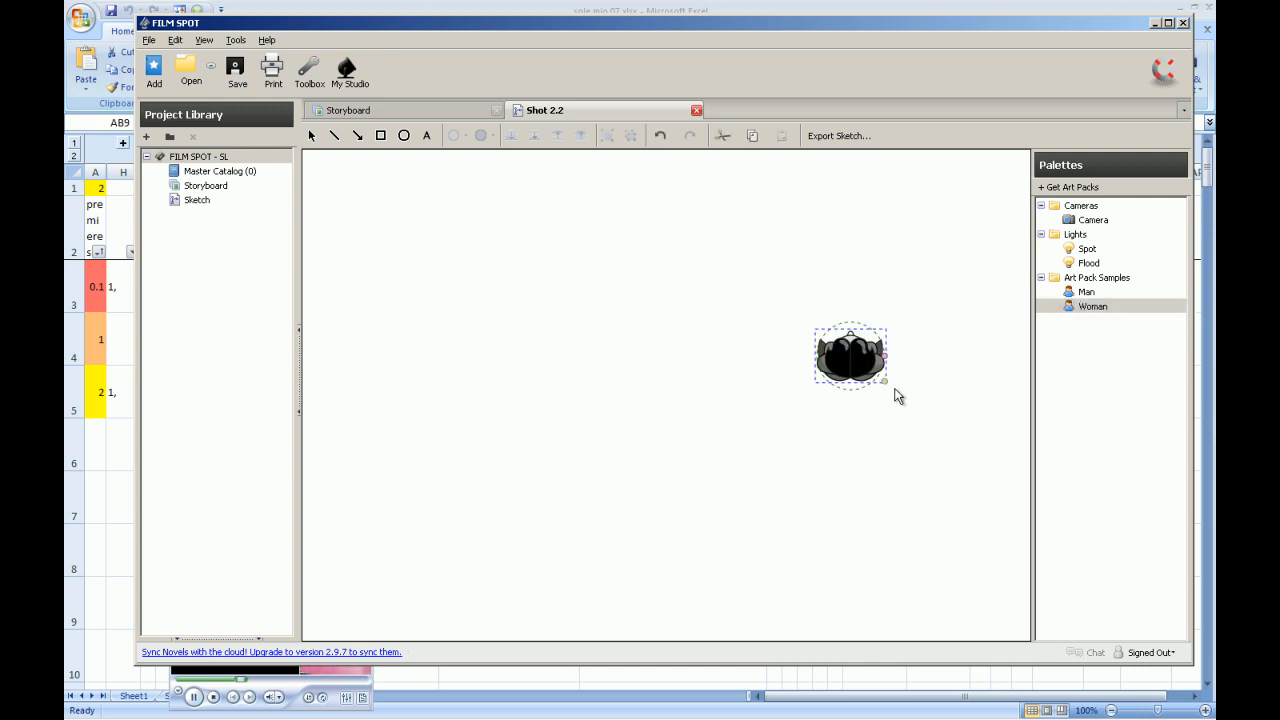
left_click_drag(850, 356, 842, 340)
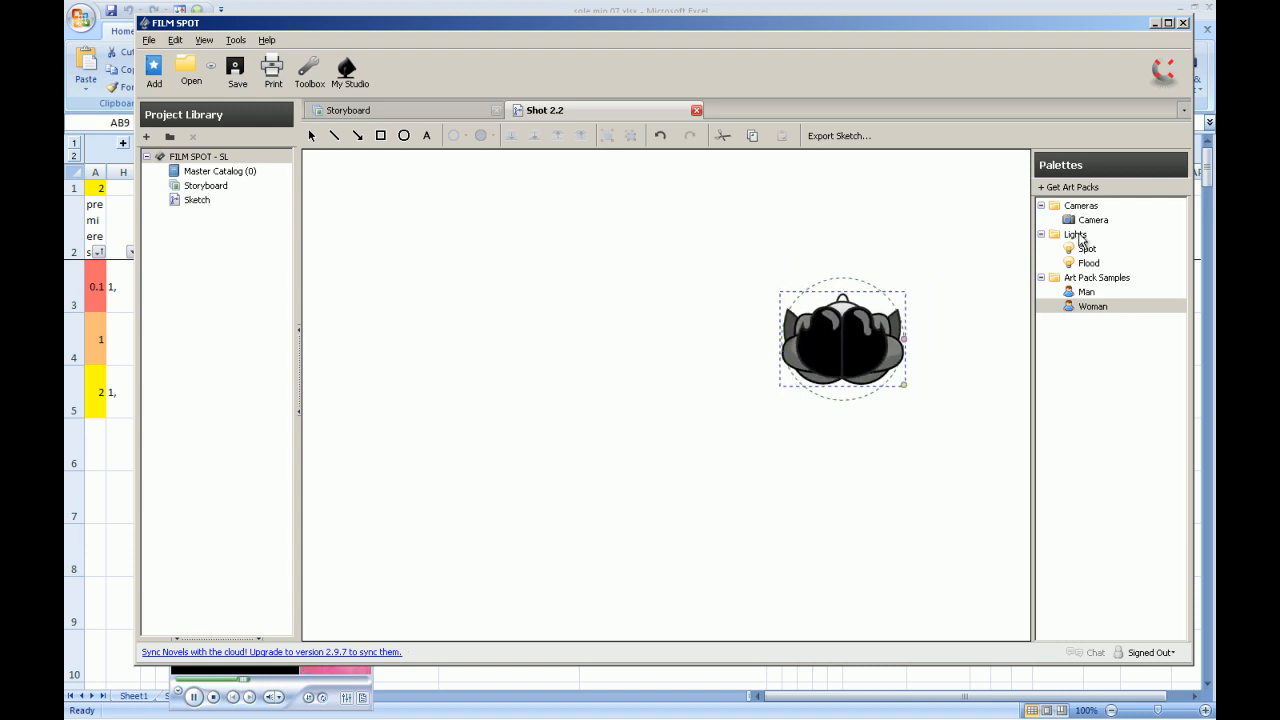
left_click(1092, 218)
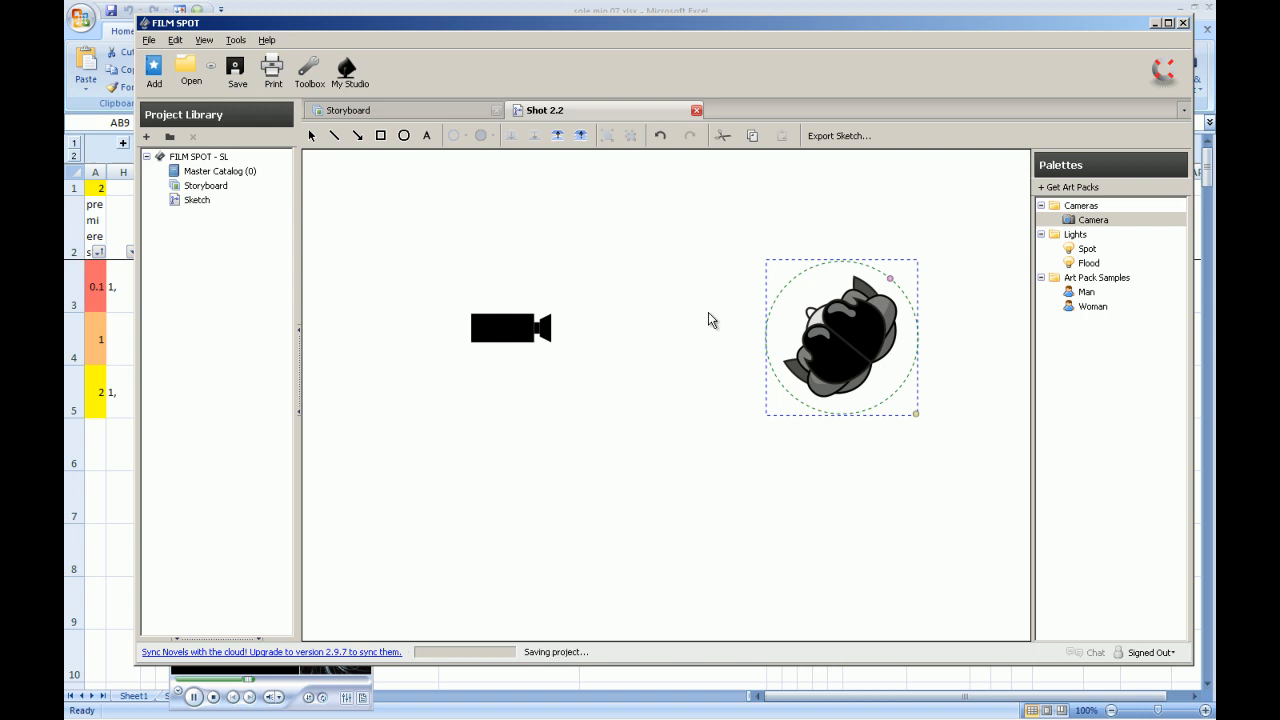
mouse_move(324, 192)
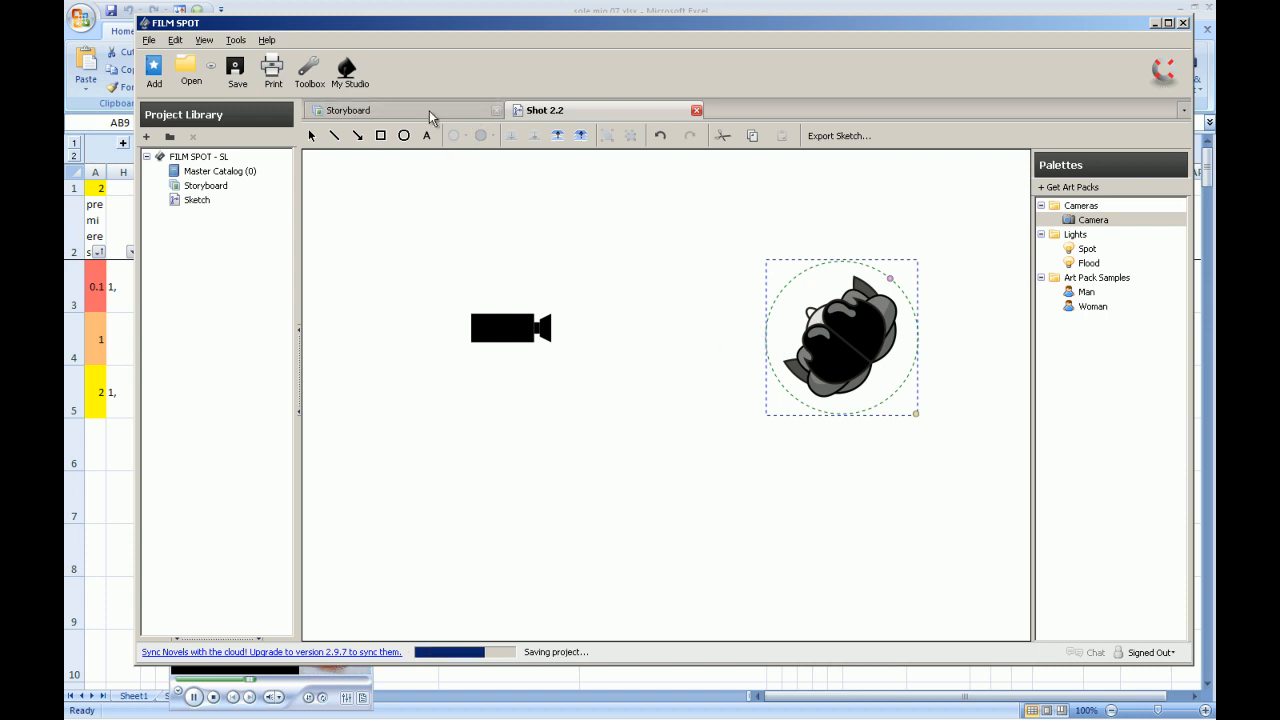
left_click(348, 110)
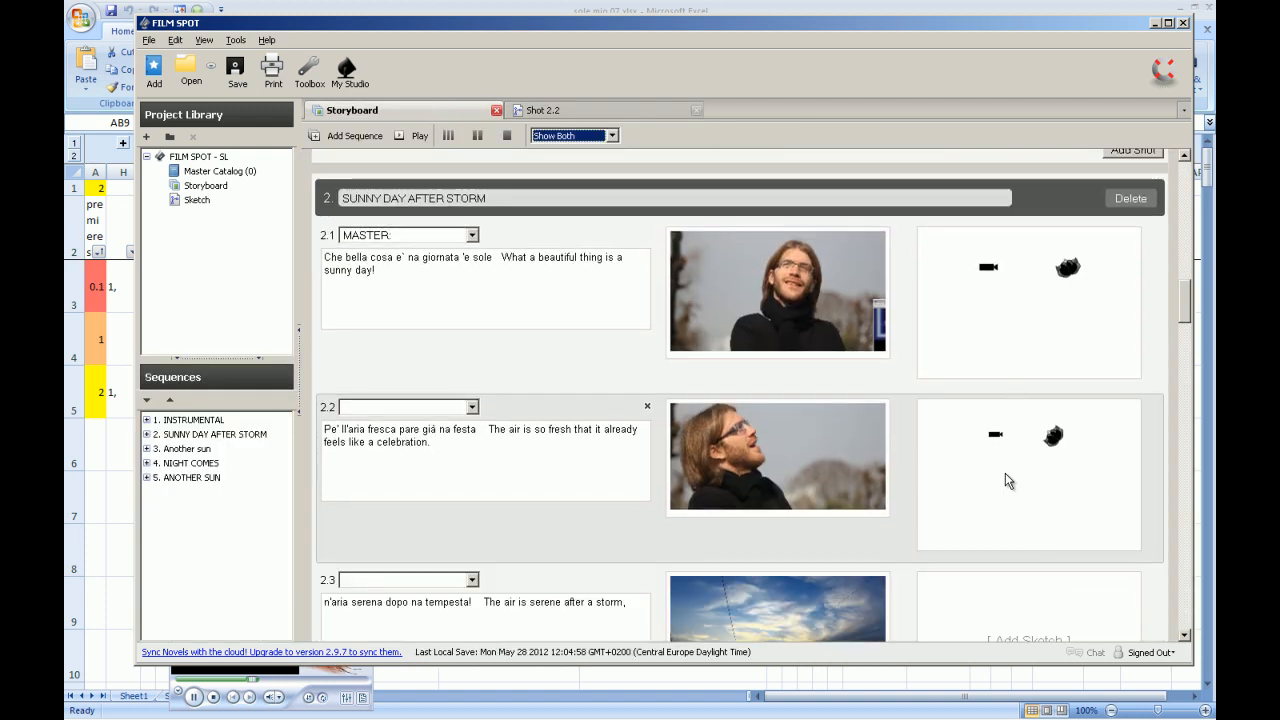
Switch the view from Show Both to Show Images and scroll back to the INSTRUMENTAL sequence
scroll("down", 3)
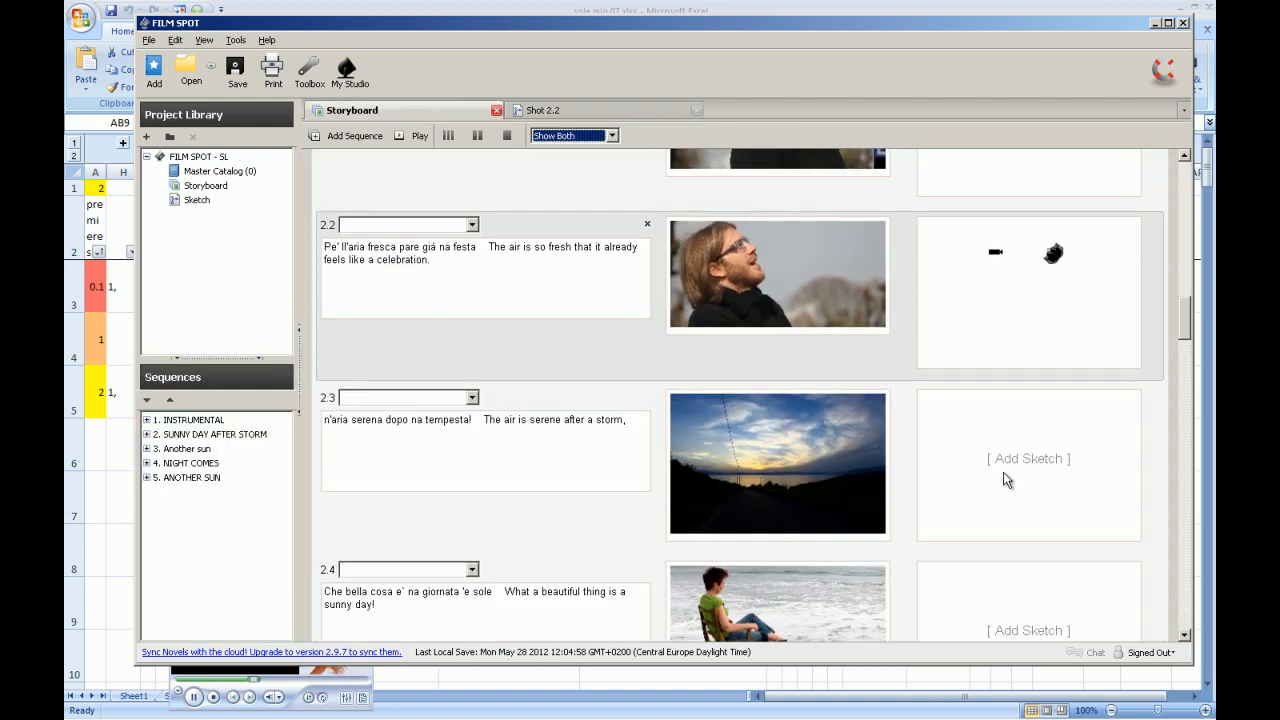
scroll("down", 3)
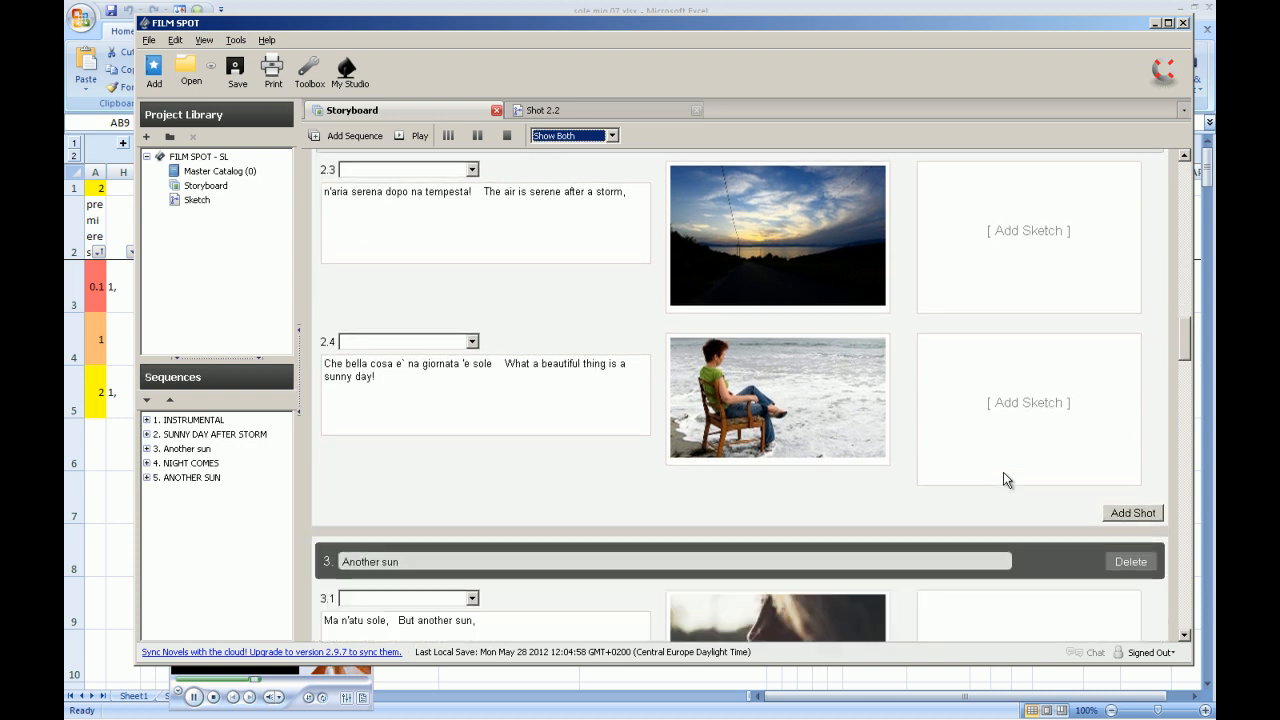
scroll("down", 3)
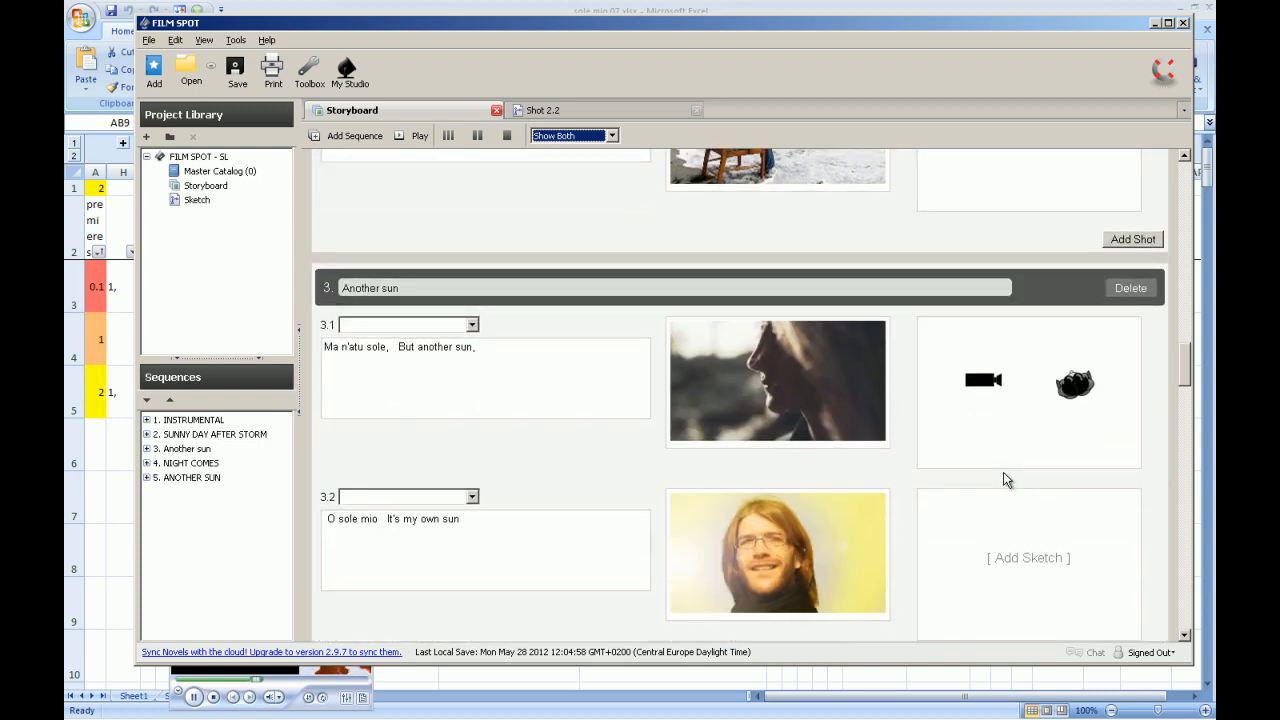
scroll("down", 3)
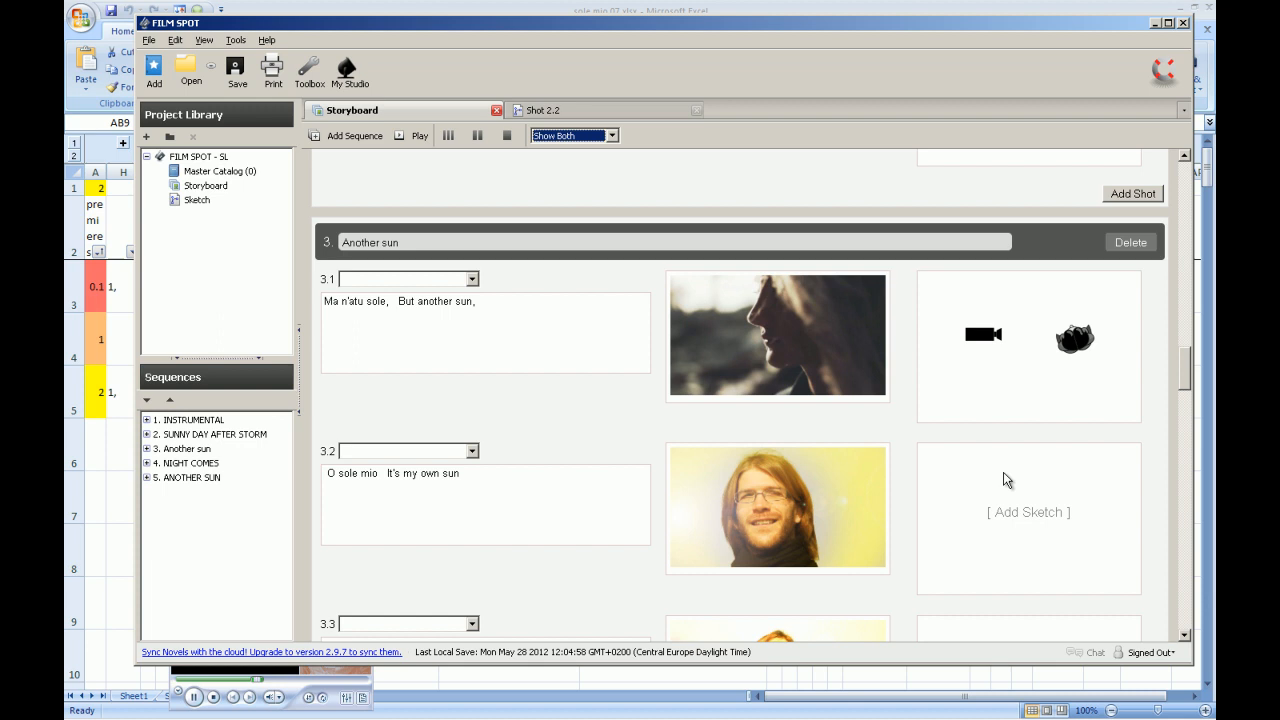
left_click(612, 136)
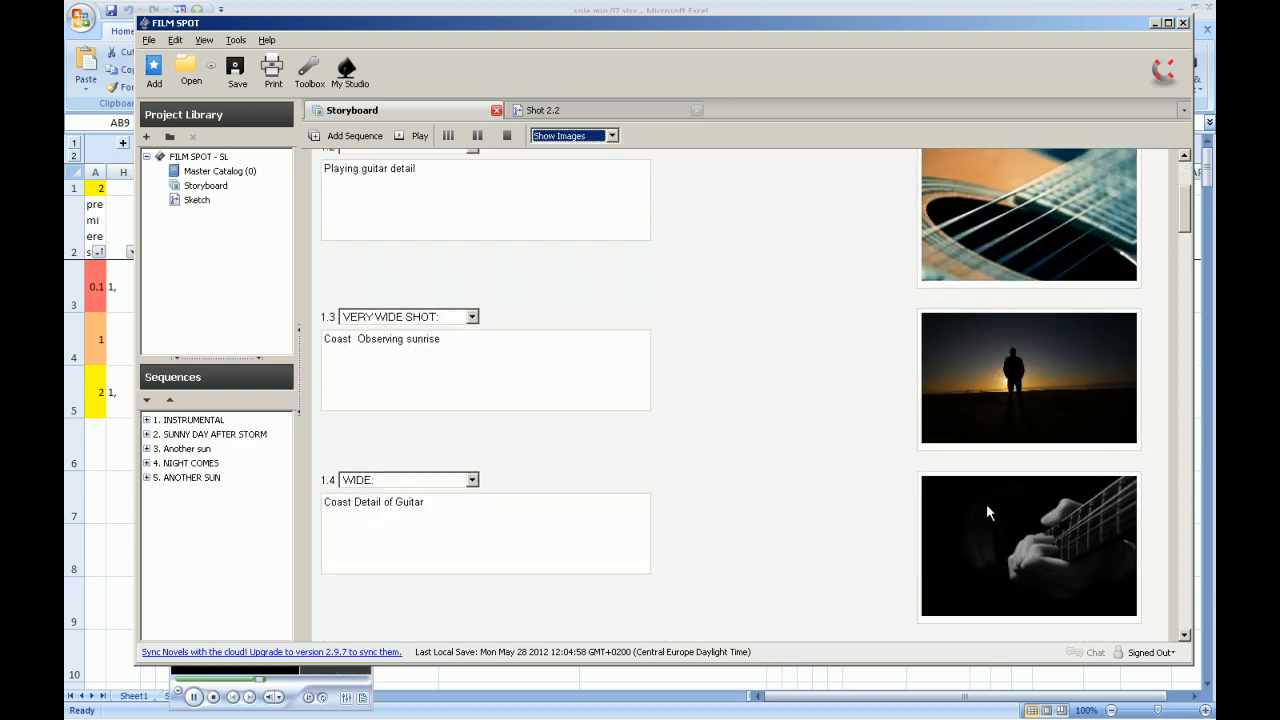
scroll("down", 3)
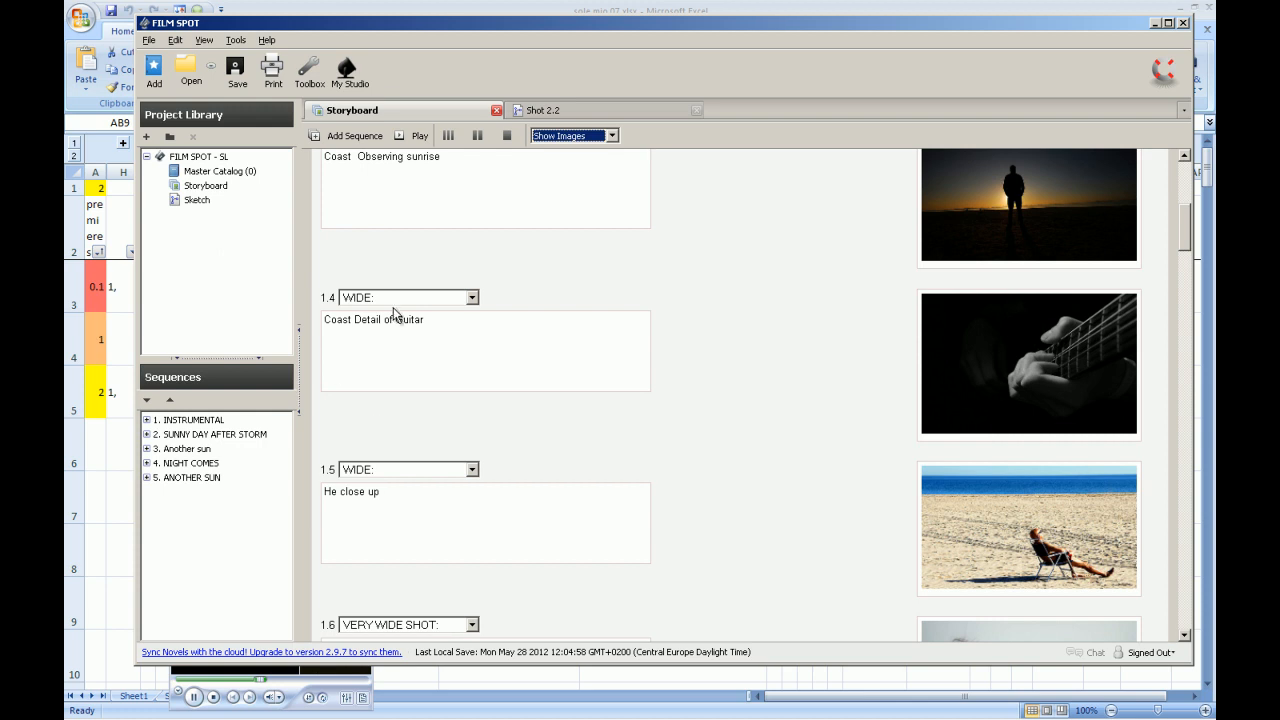
mouse_move(1004, 328)
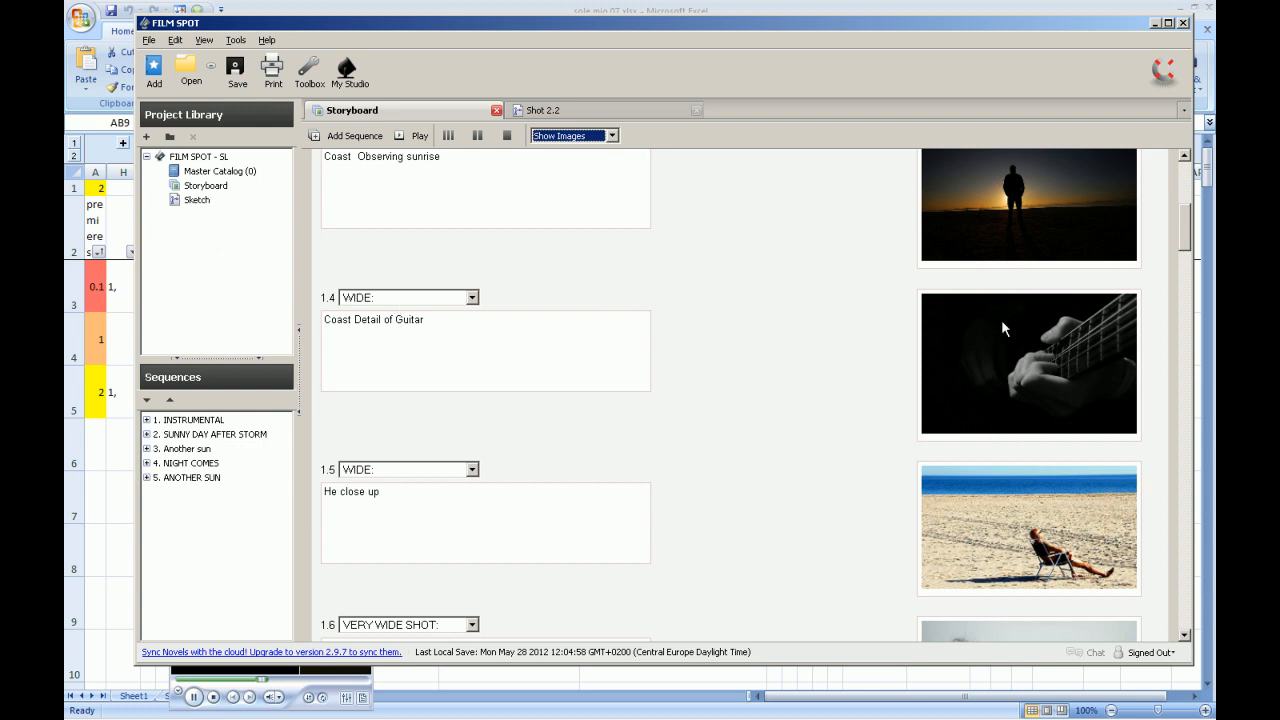
mouse_move(796, 472)
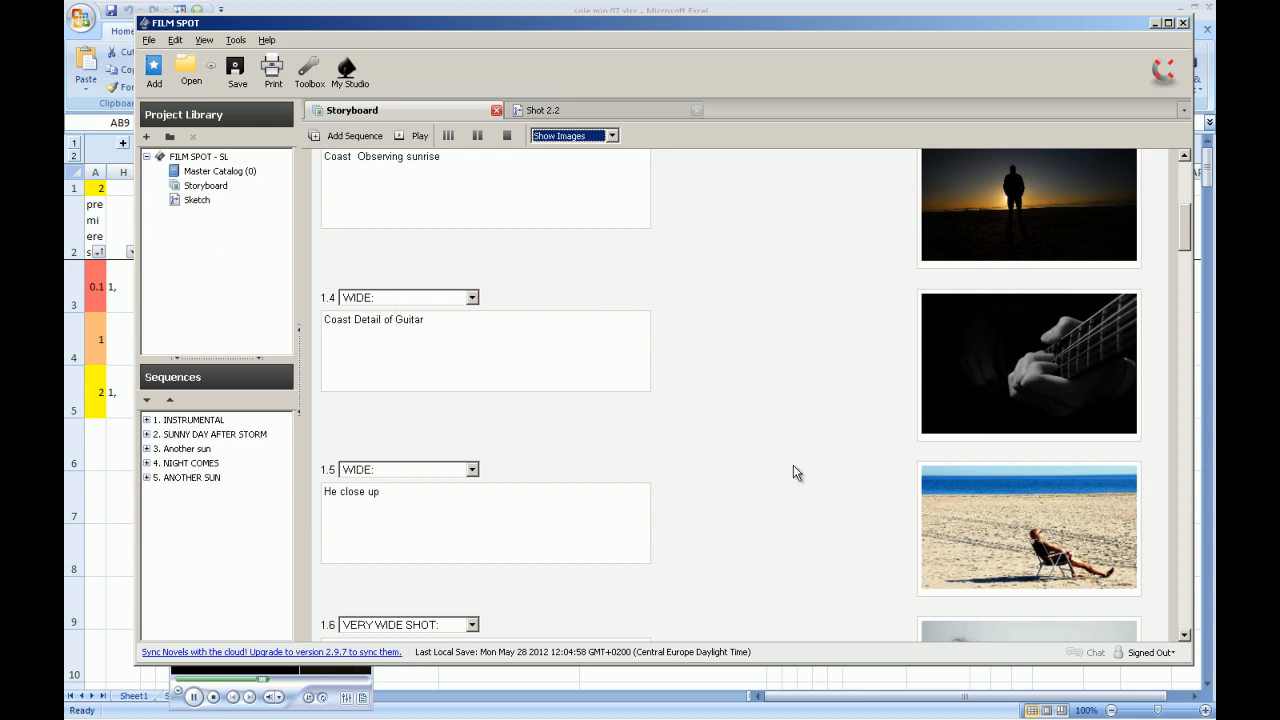
scroll("down", 3)
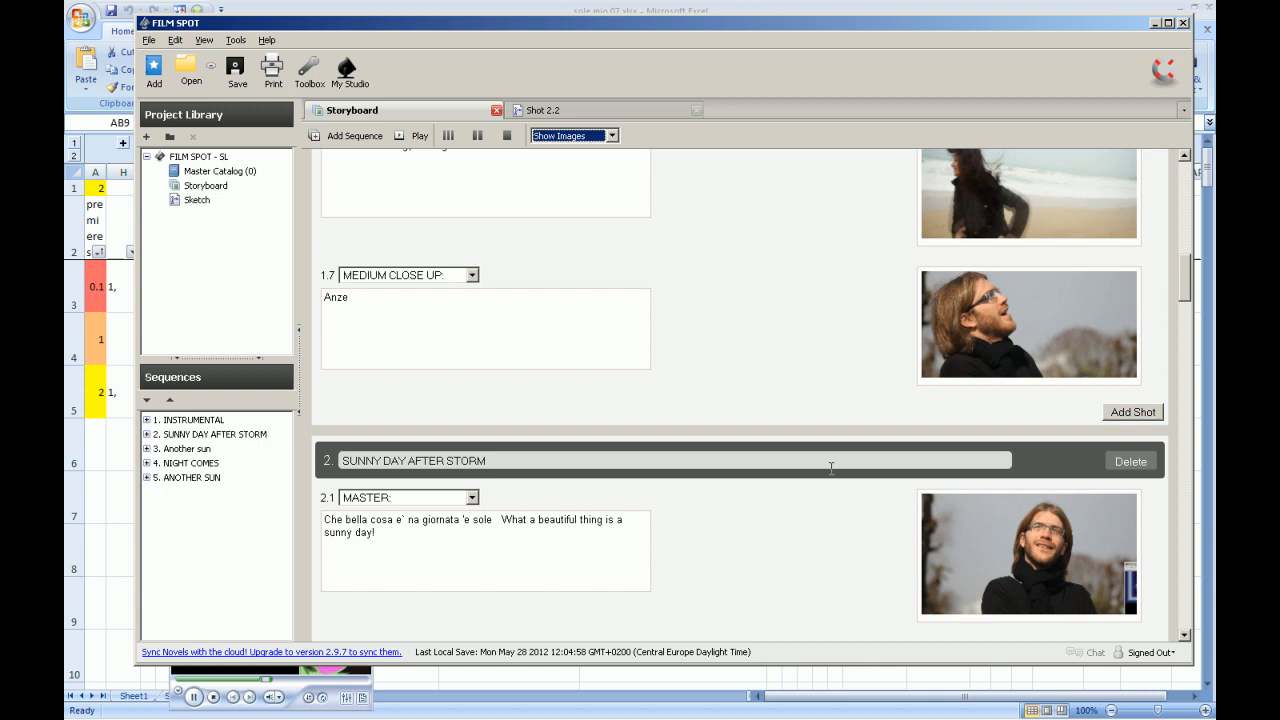
scroll("down", 3)
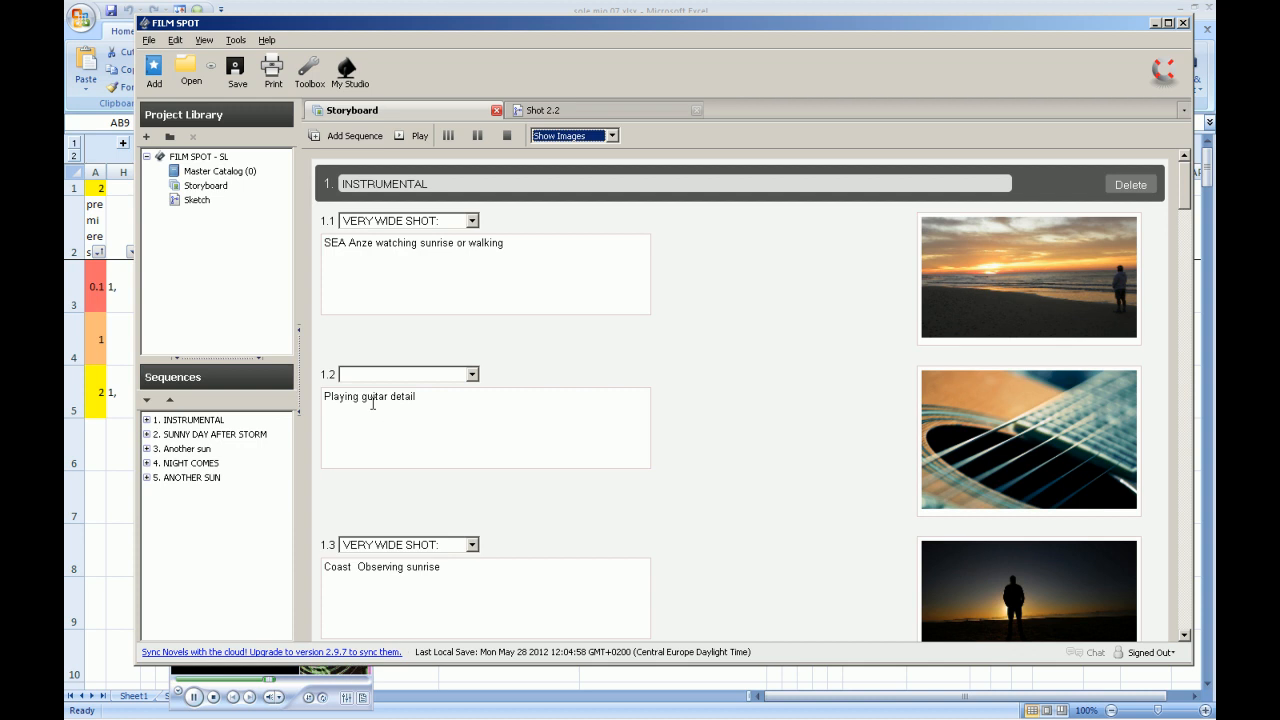
mouse_move(760, 440)
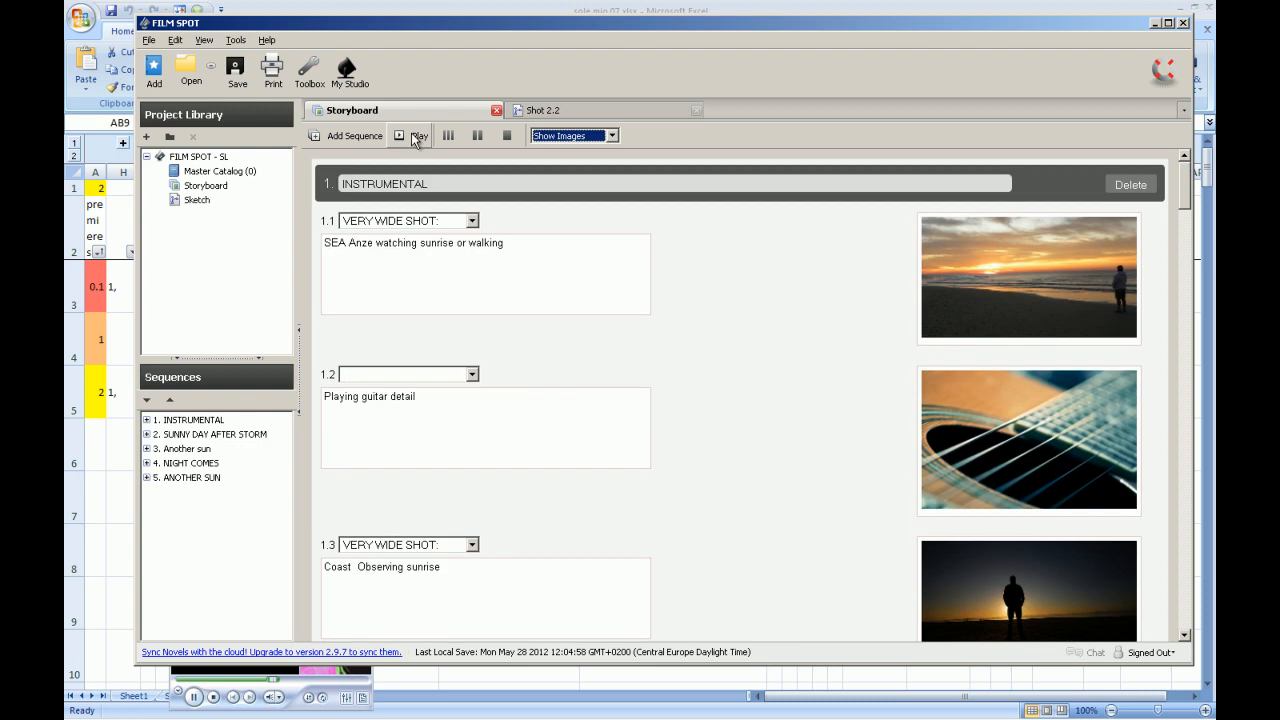
left_click(412, 136)
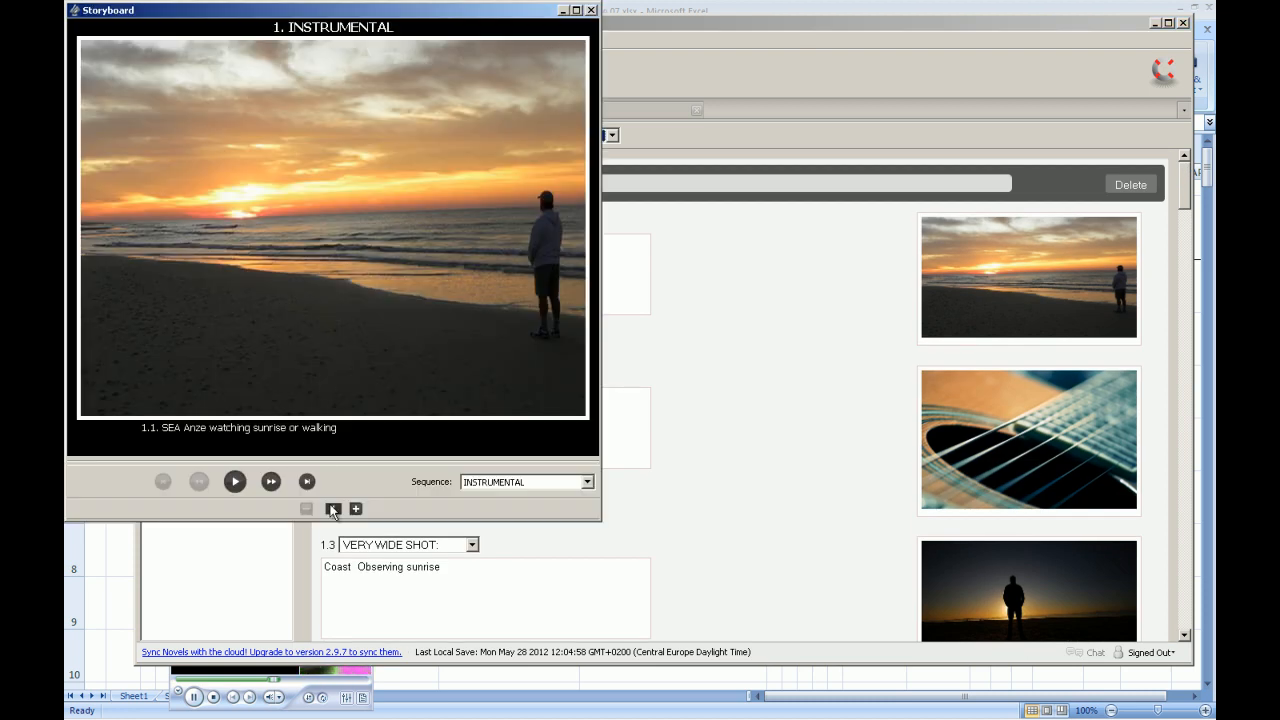
left_click(236, 480)
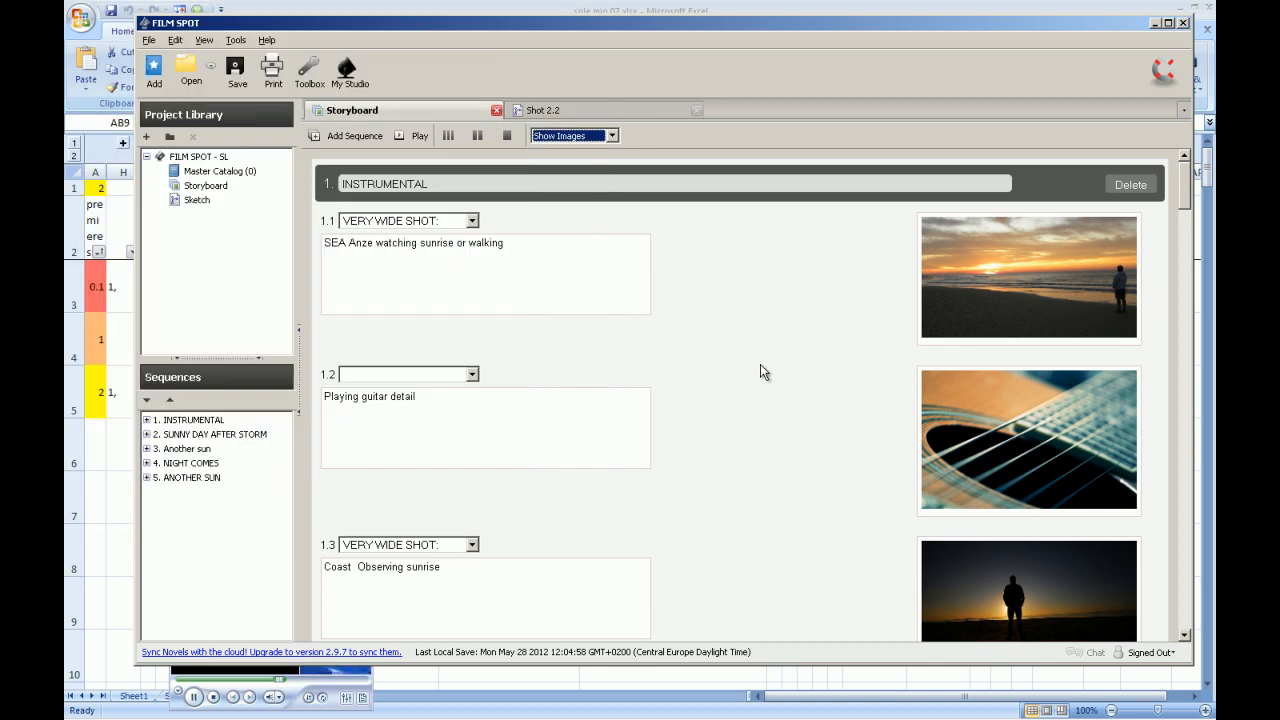
scroll("down", 3)
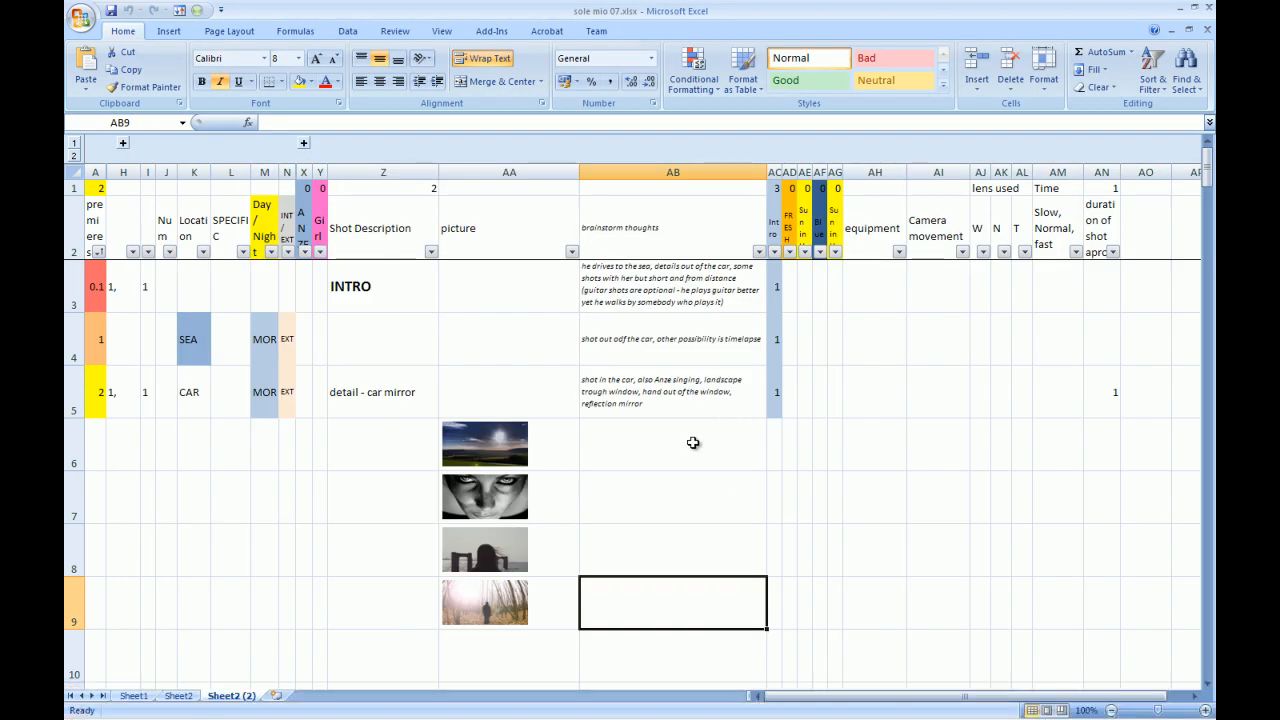
mouse_move(232, 232)
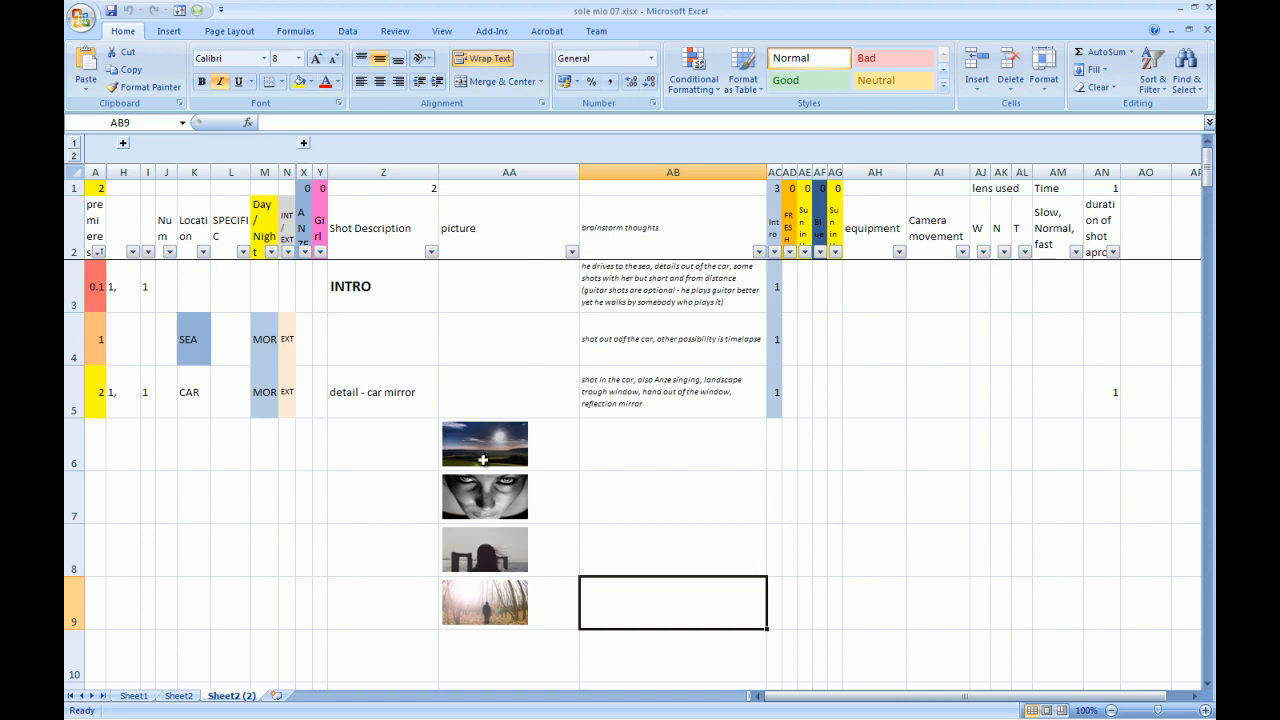
Launch Excel Image Assistant from Add-Ins with cell AA10 as the insertion target
scroll("down", 3)
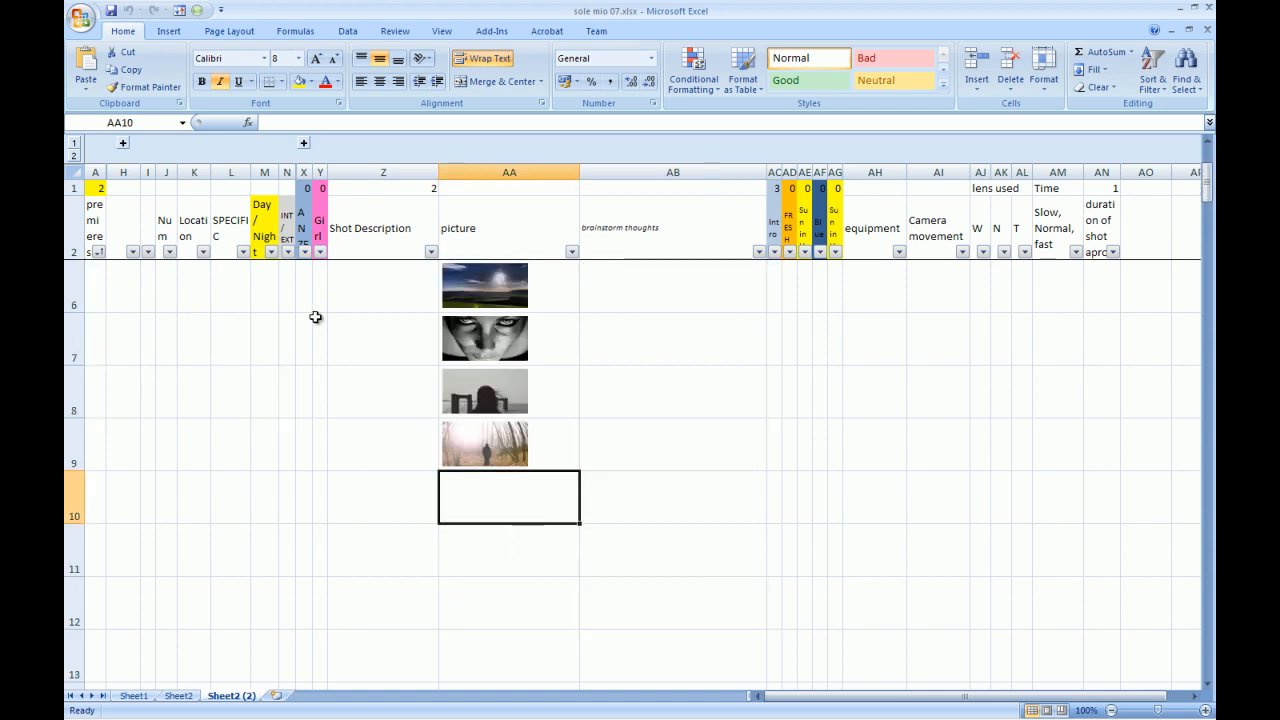
left_click(492, 32)
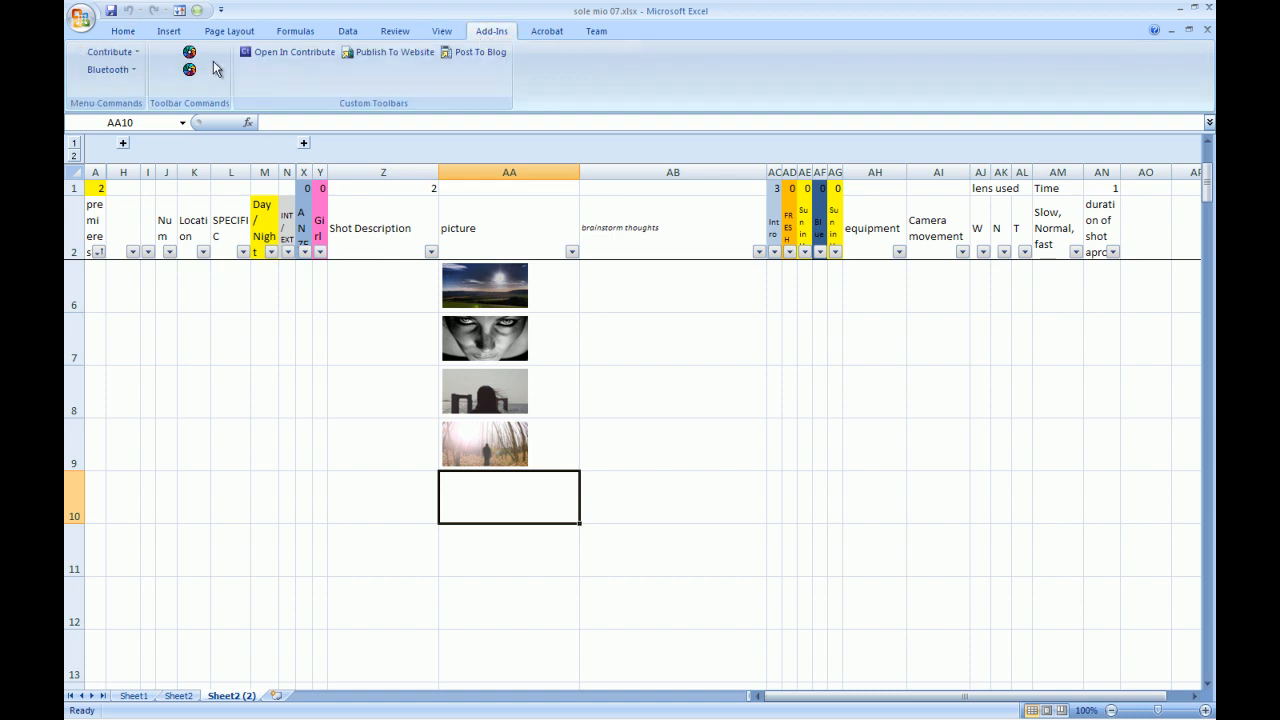
mouse_move(190, 60)
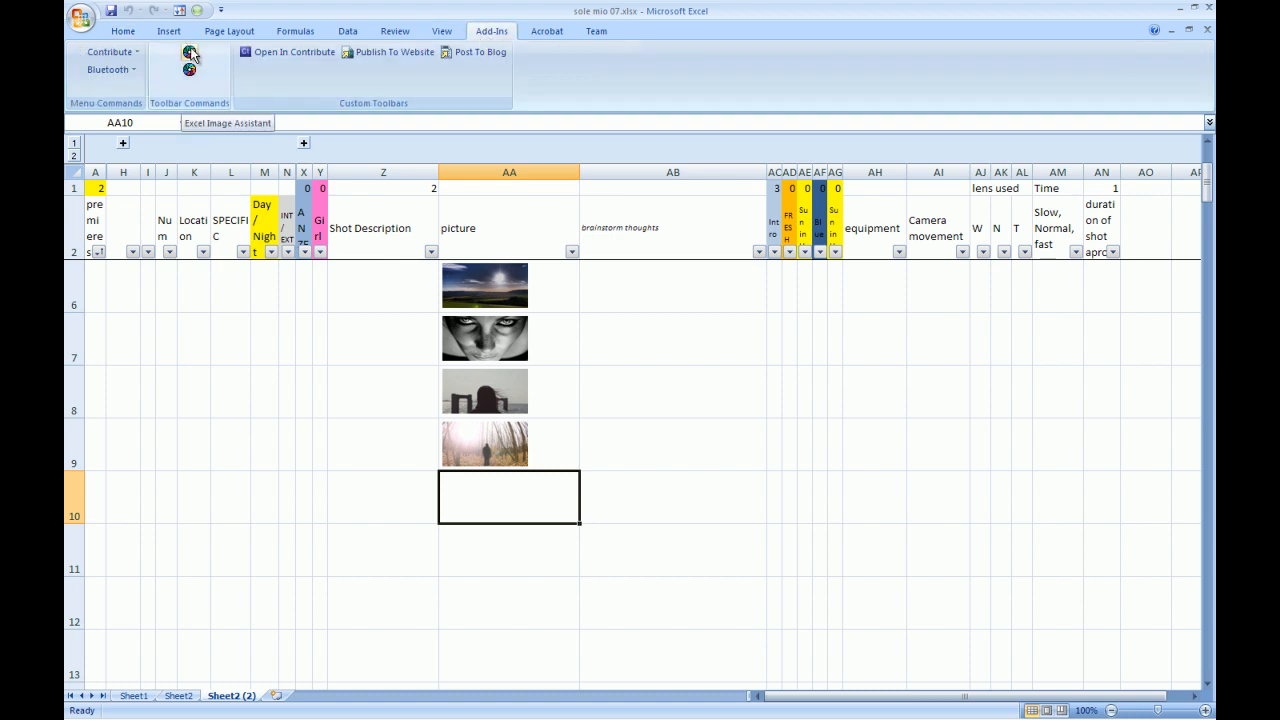
left_click(188, 60)
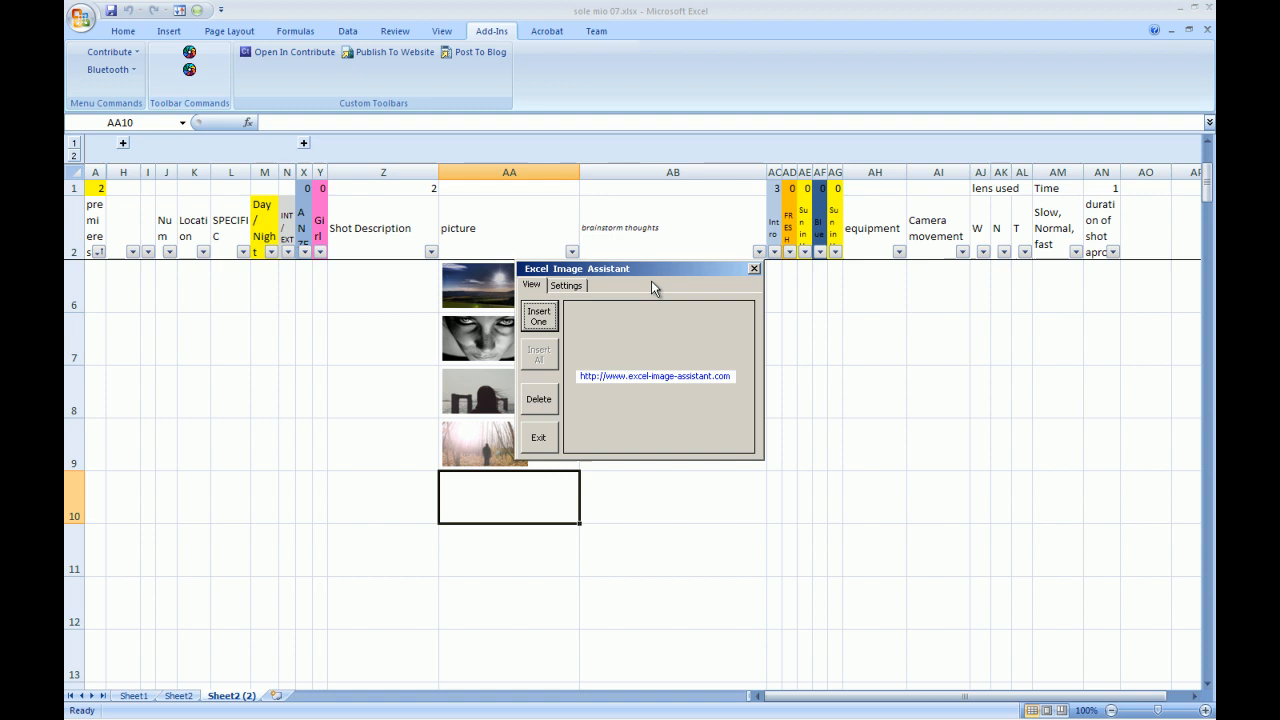
In Settings, keep extension jpg and Insert into Cell(s), and choose Insert Image(s) instead of file names
left_click(566, 284)
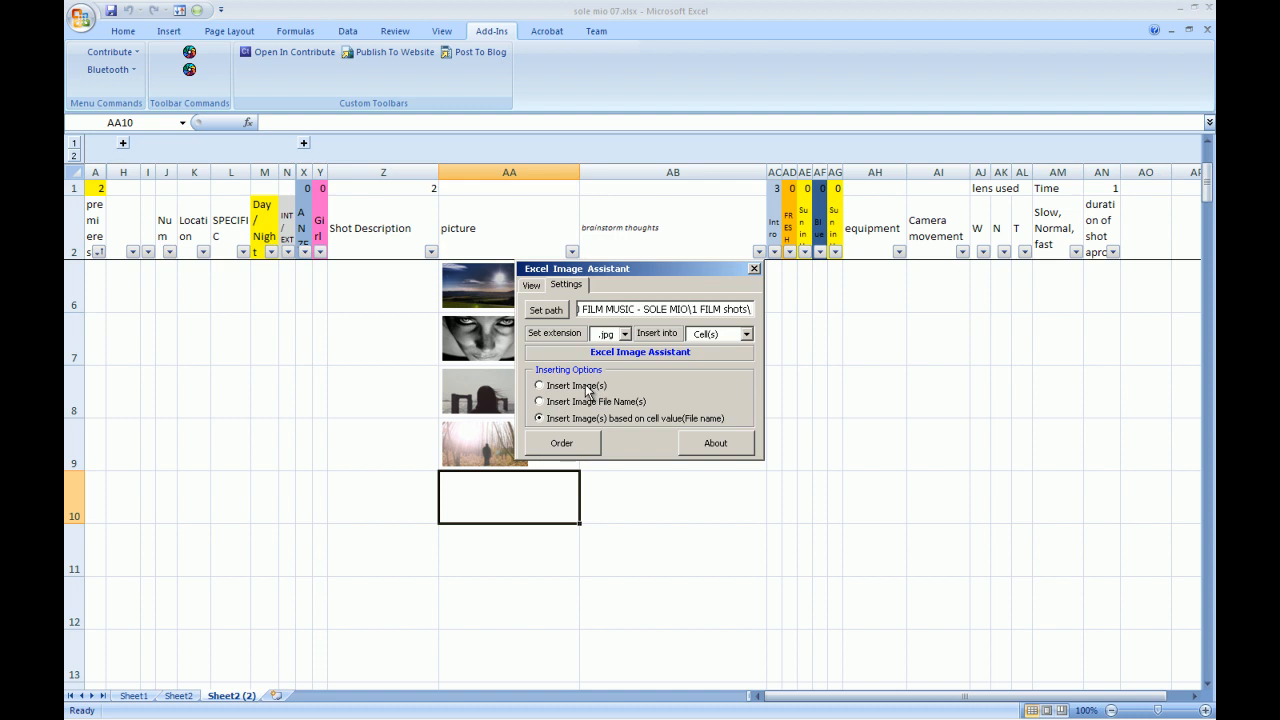
left_click(540, 386)
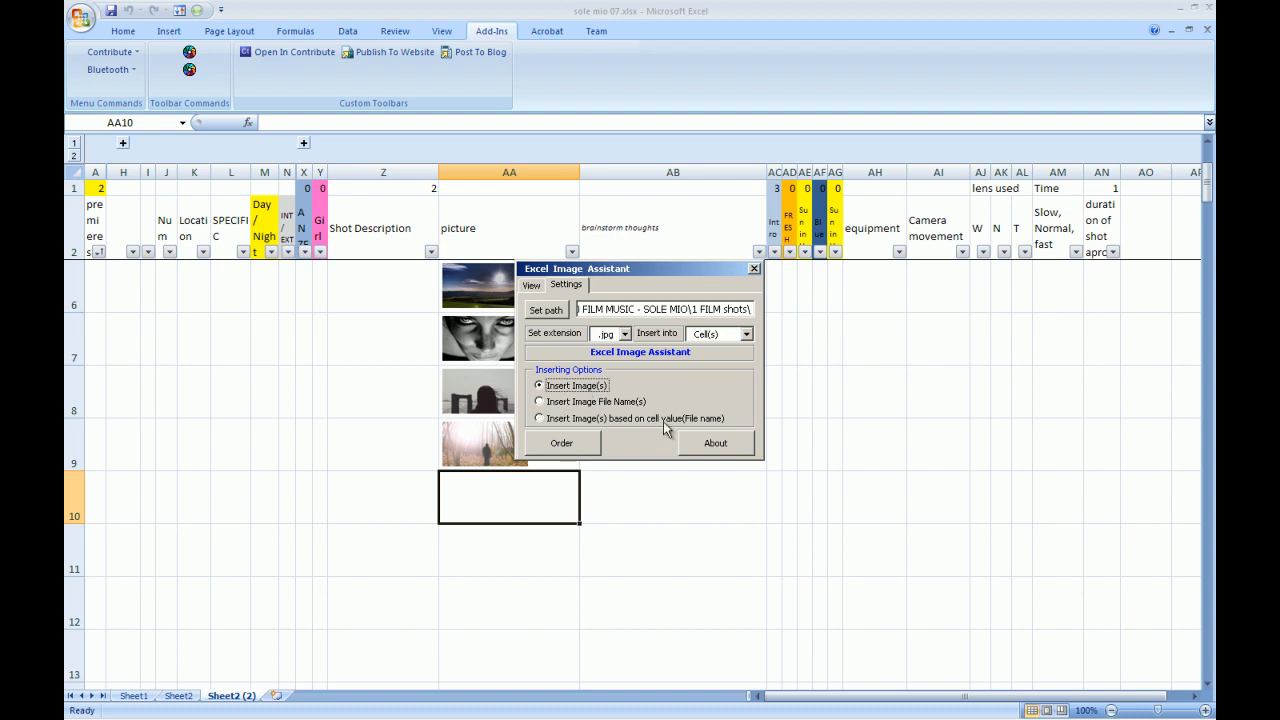
mouse_move(472, 388)
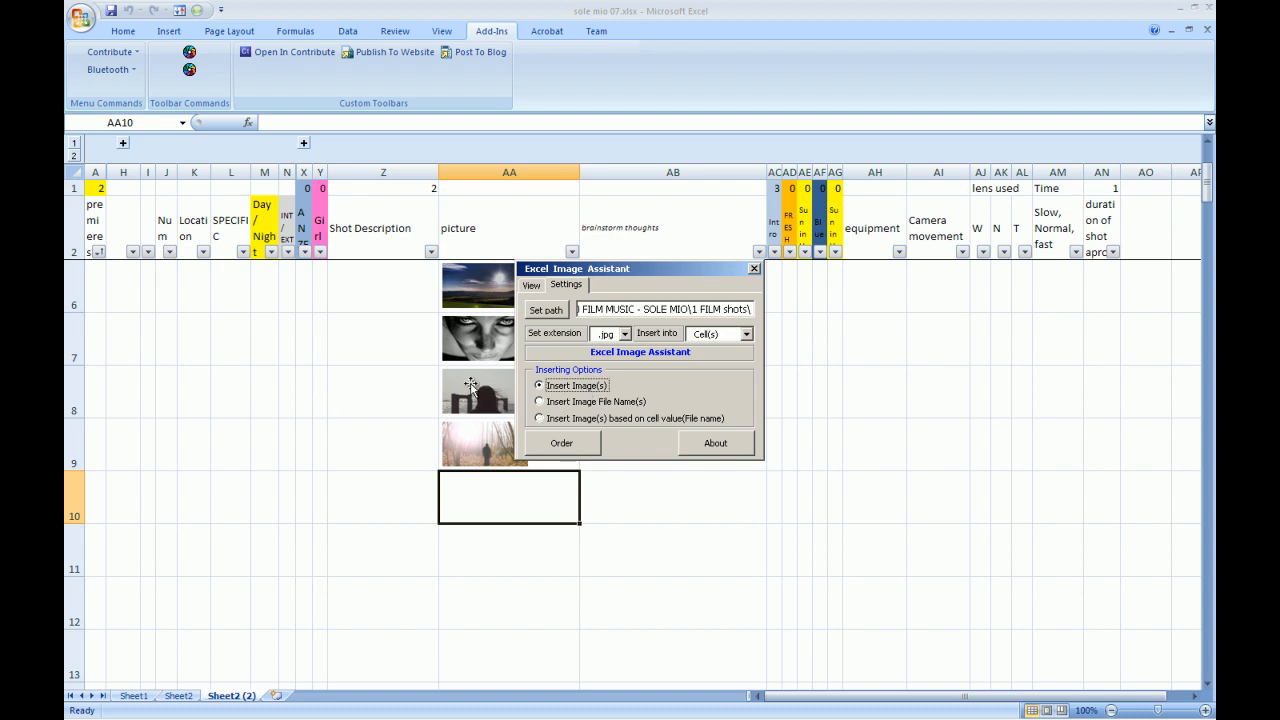
mouse_move(440, 412)
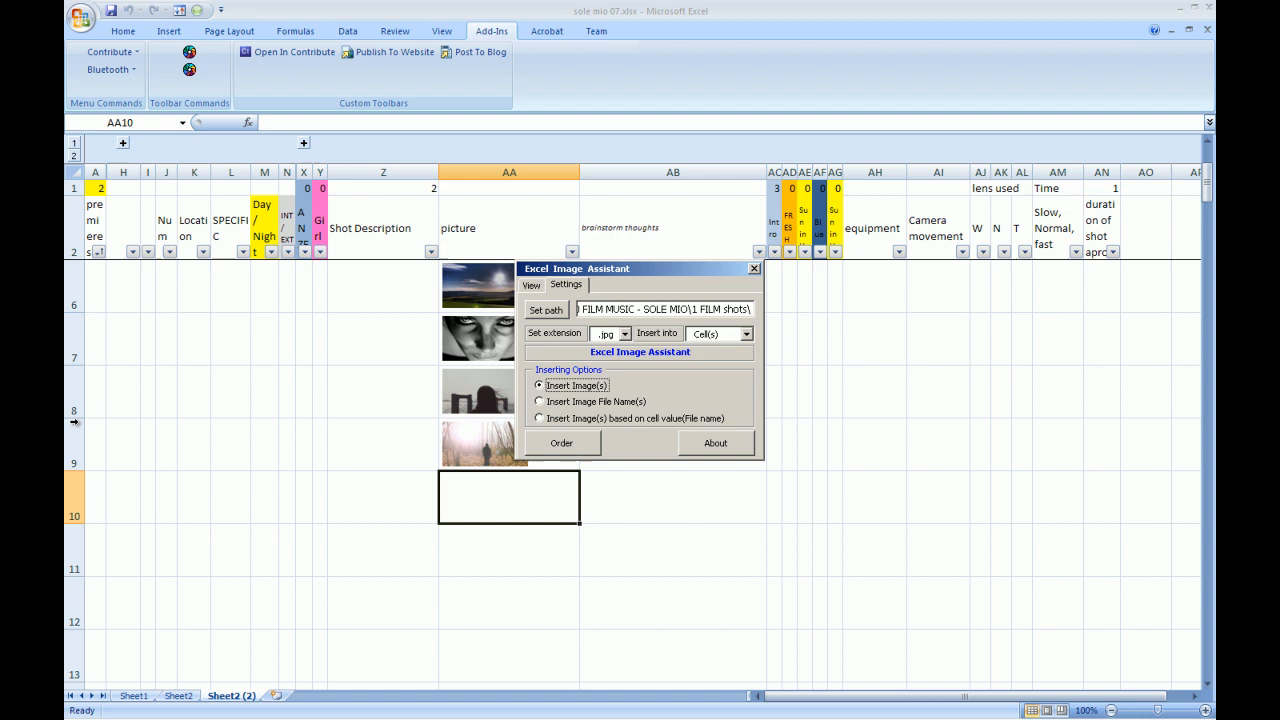
mouse_move(464, 348)
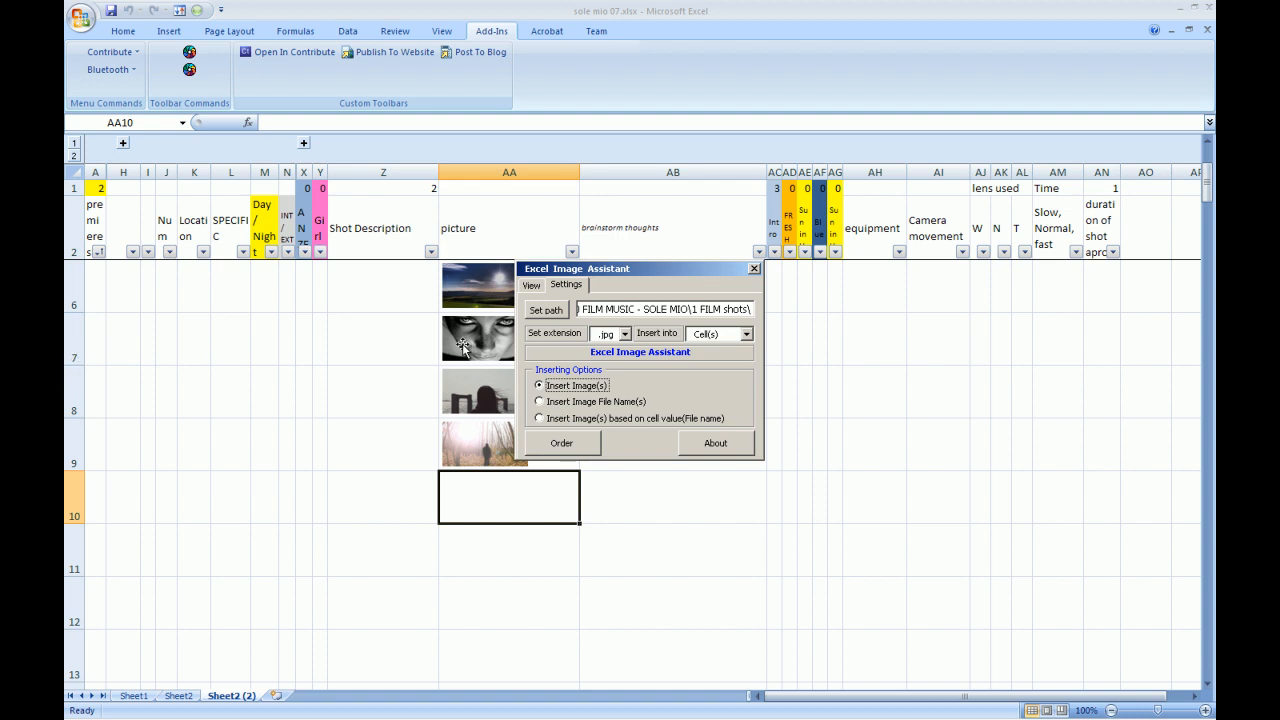
mouse_move(462, 356)
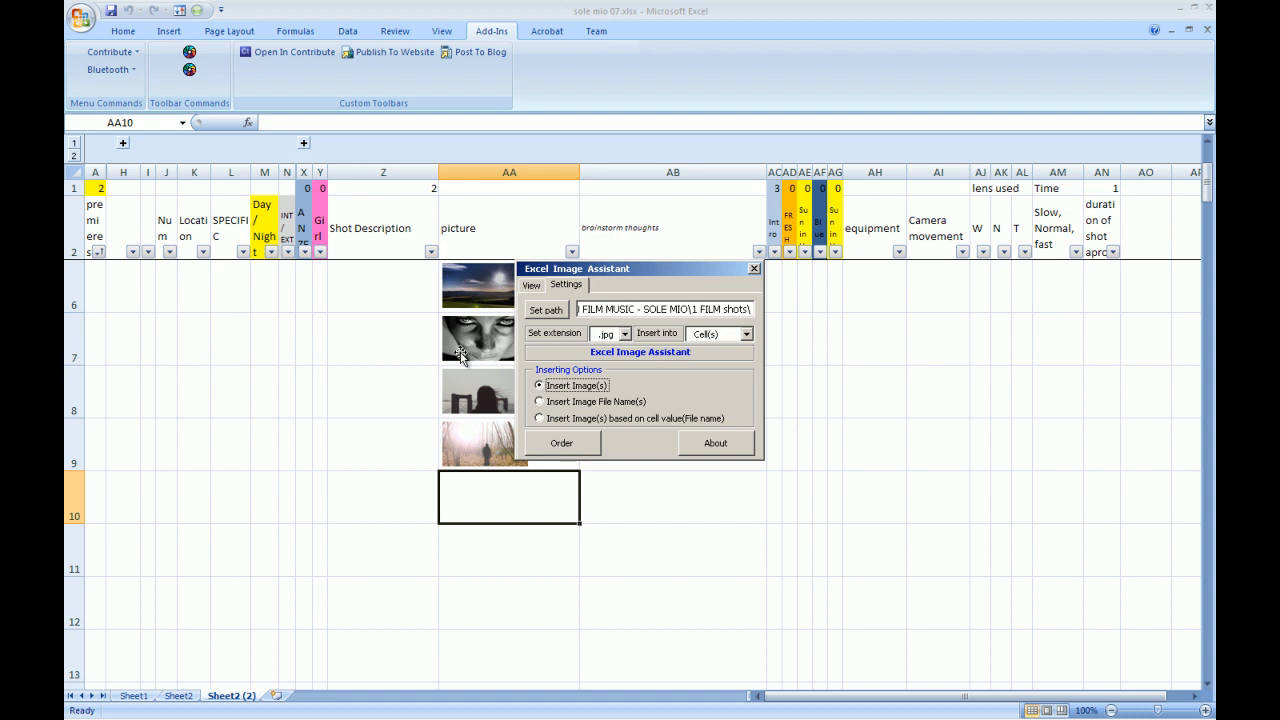
mouse_move(464, 412)
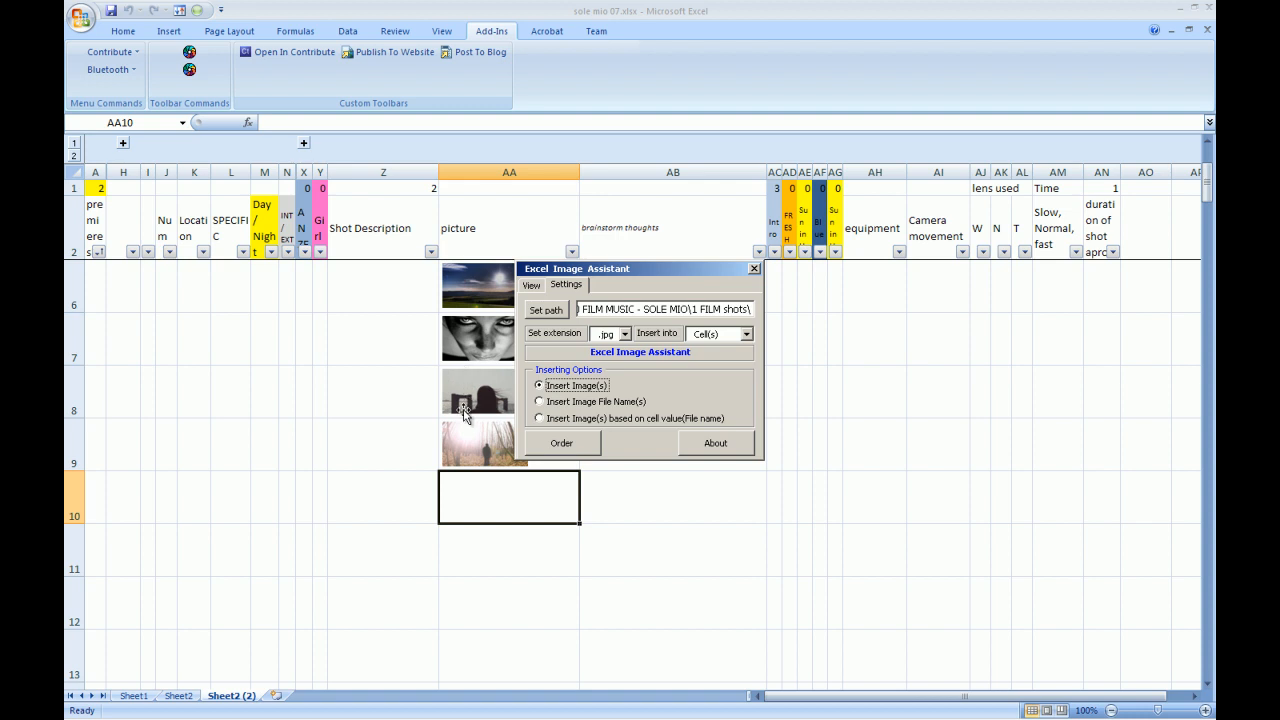
mouse_move(560, 310)
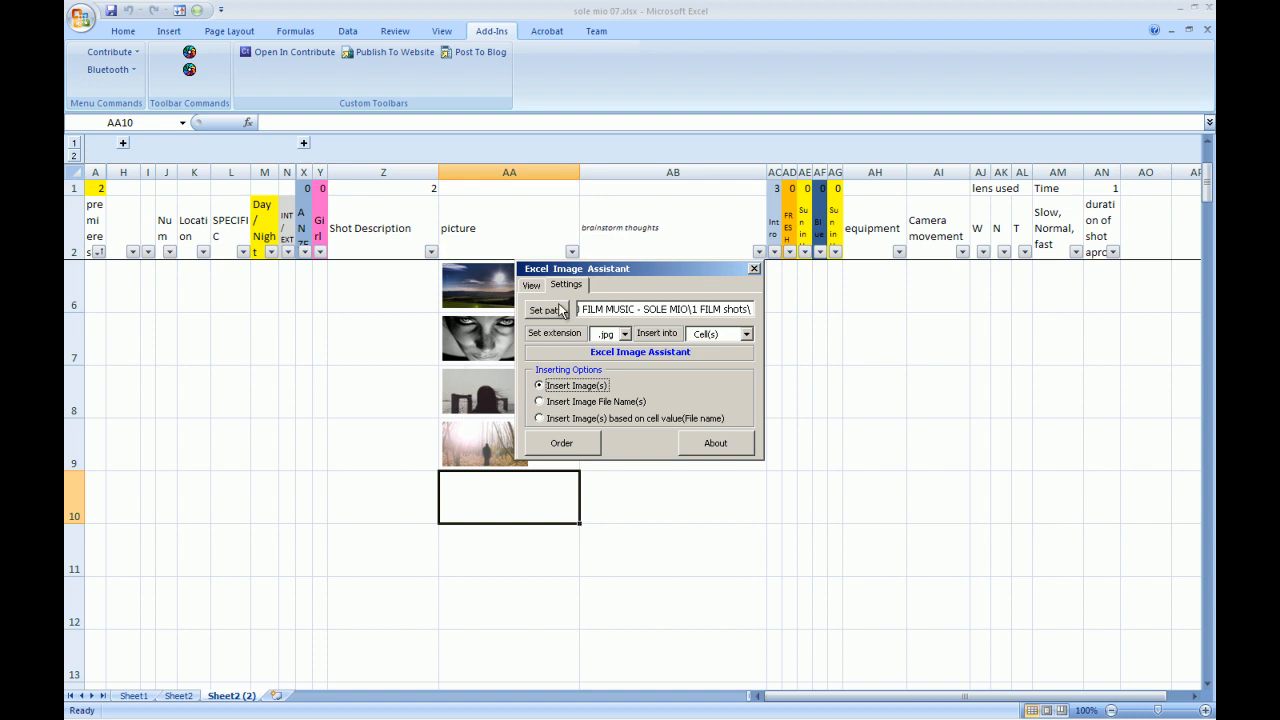
left_click(532, 284)
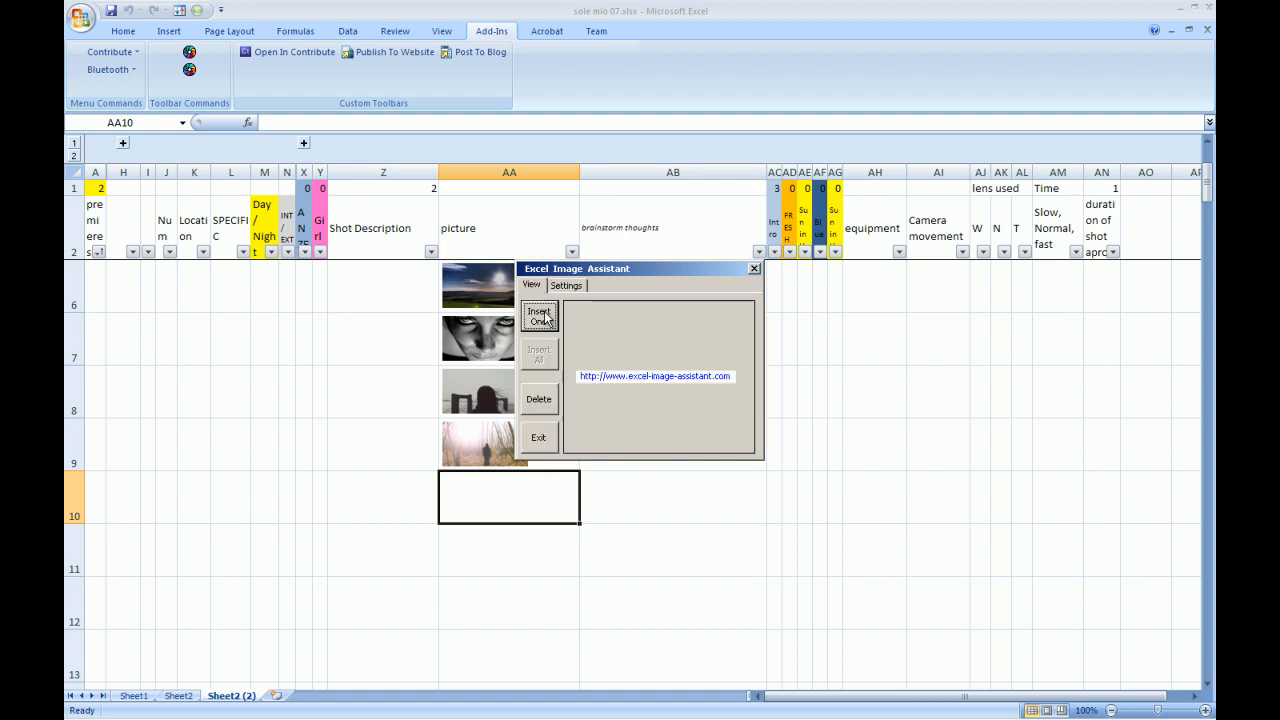
Insert one frame image into cell AA10, move the dialog aside and exit the assistant
left_click(540, 316)
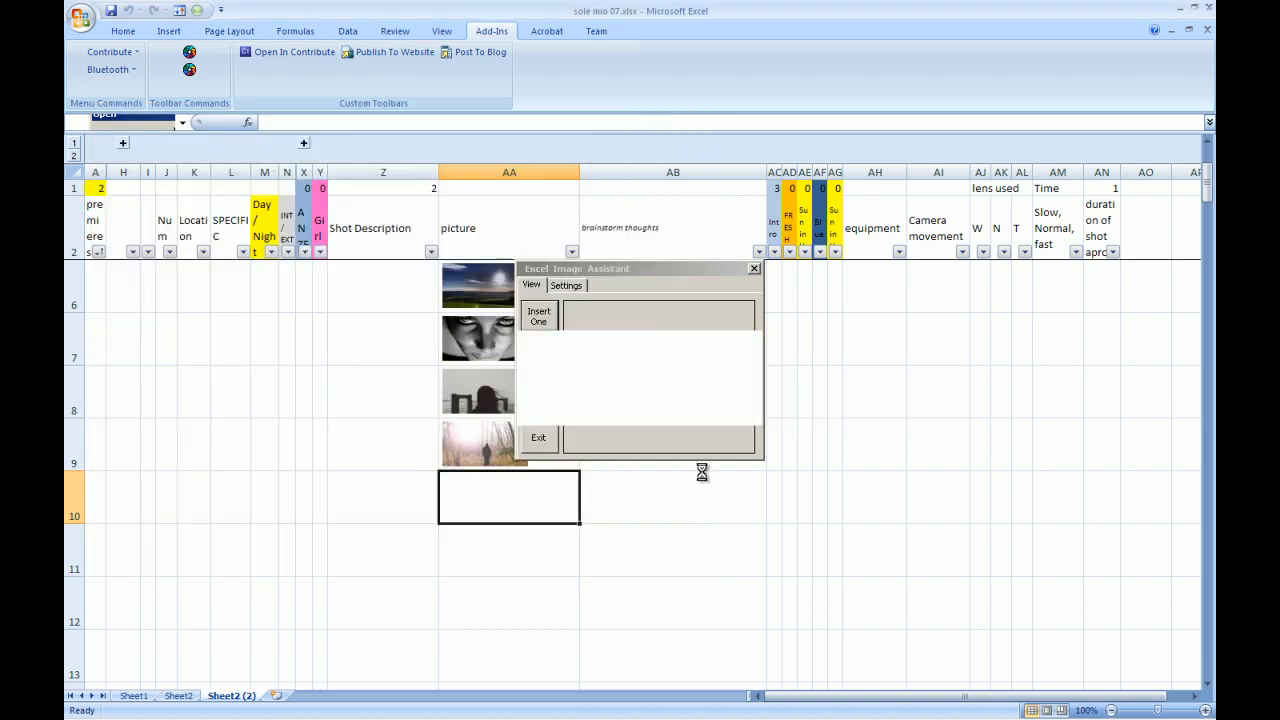
left_click(540, 316)
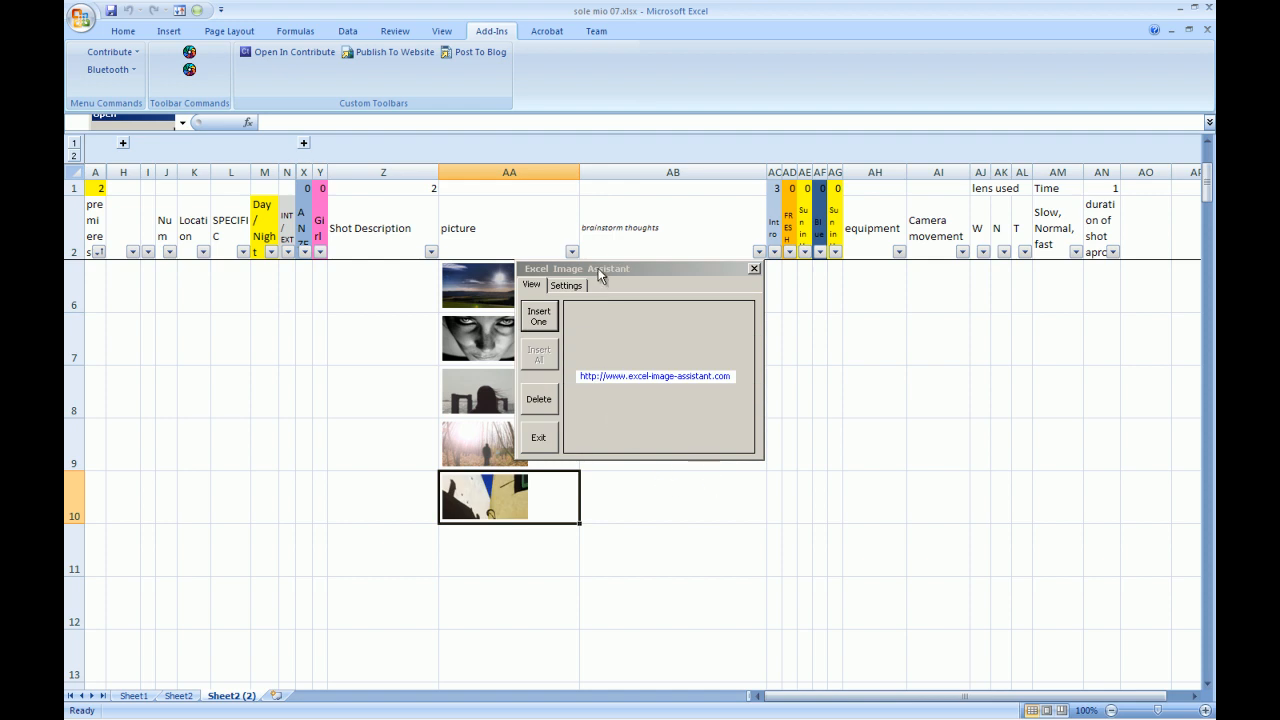
left_click_drag(580, 268, 736, 328)
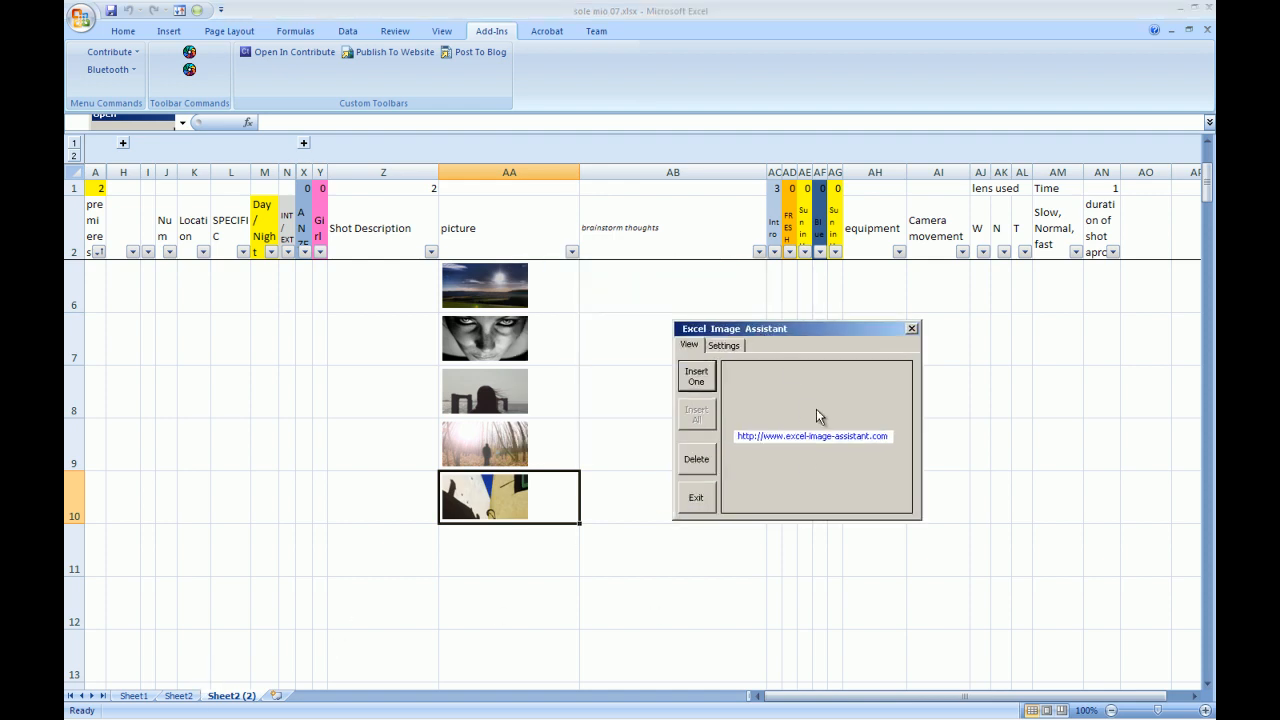
left_click(178, 696)
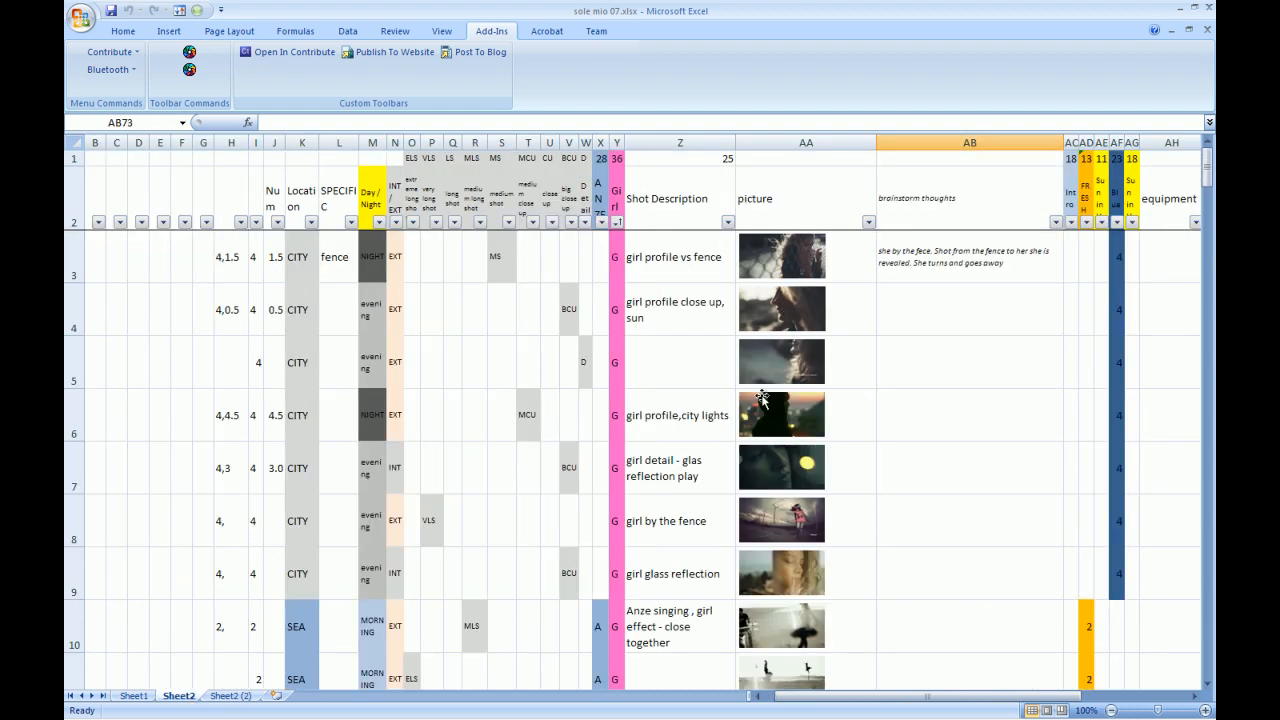
scroll("down", 3)
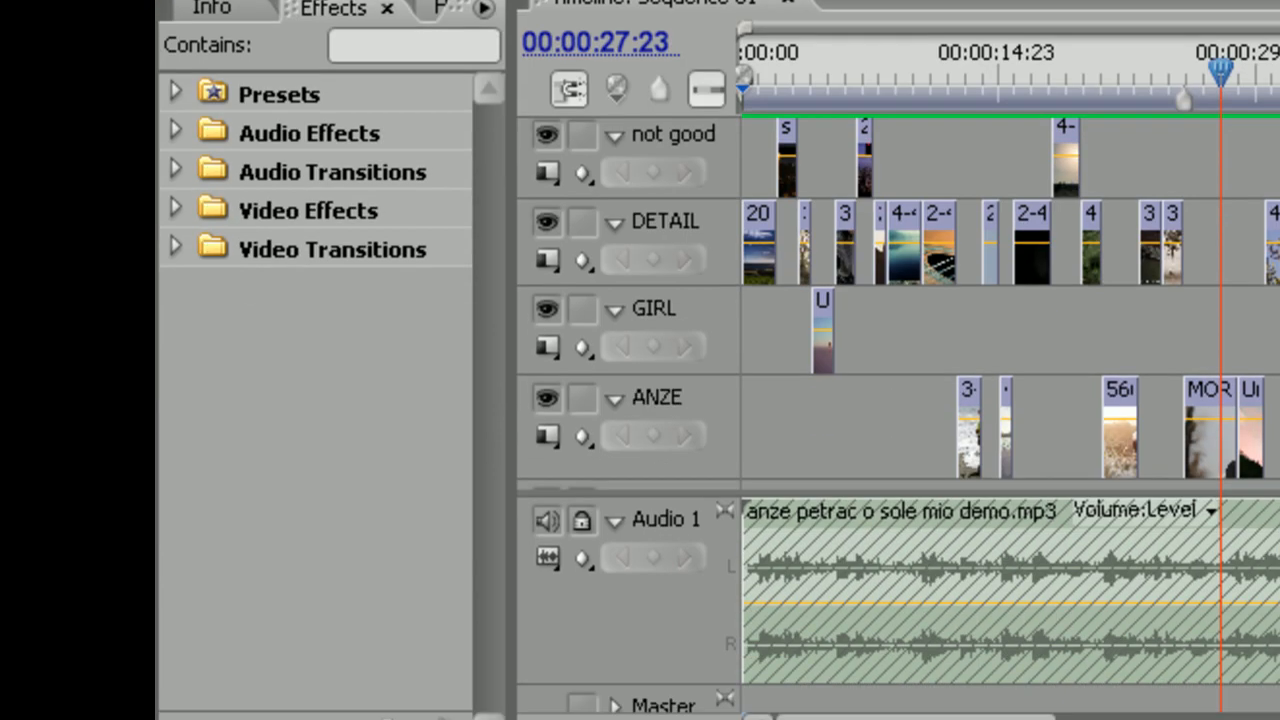
mouse_move(1264, 90)
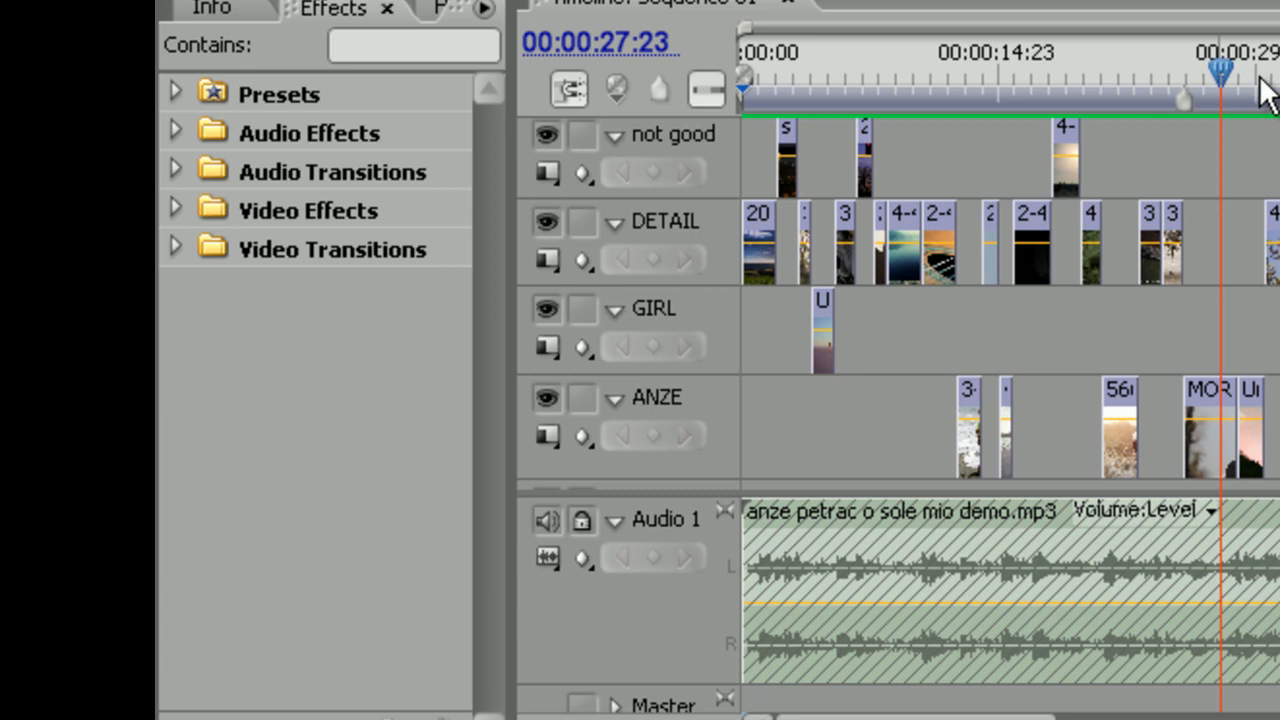
left_click_drag(1220, 76, 1140, 76)
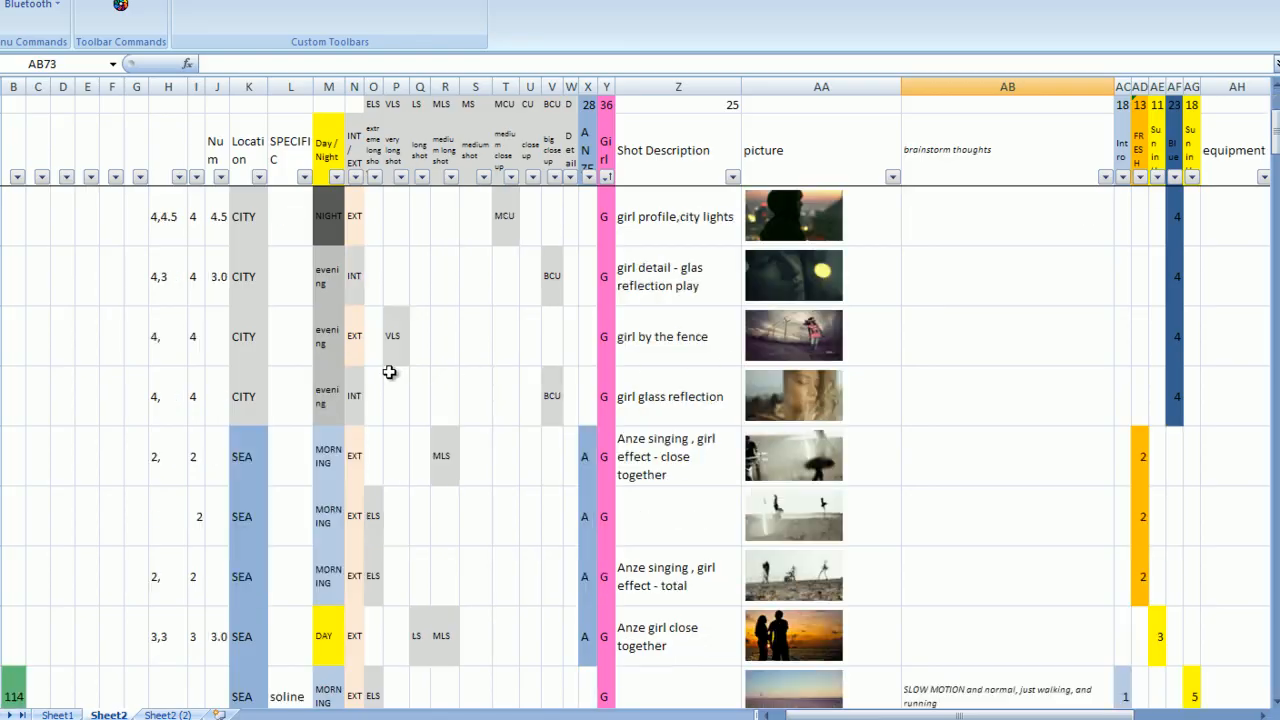
mouse_move(362, 392)
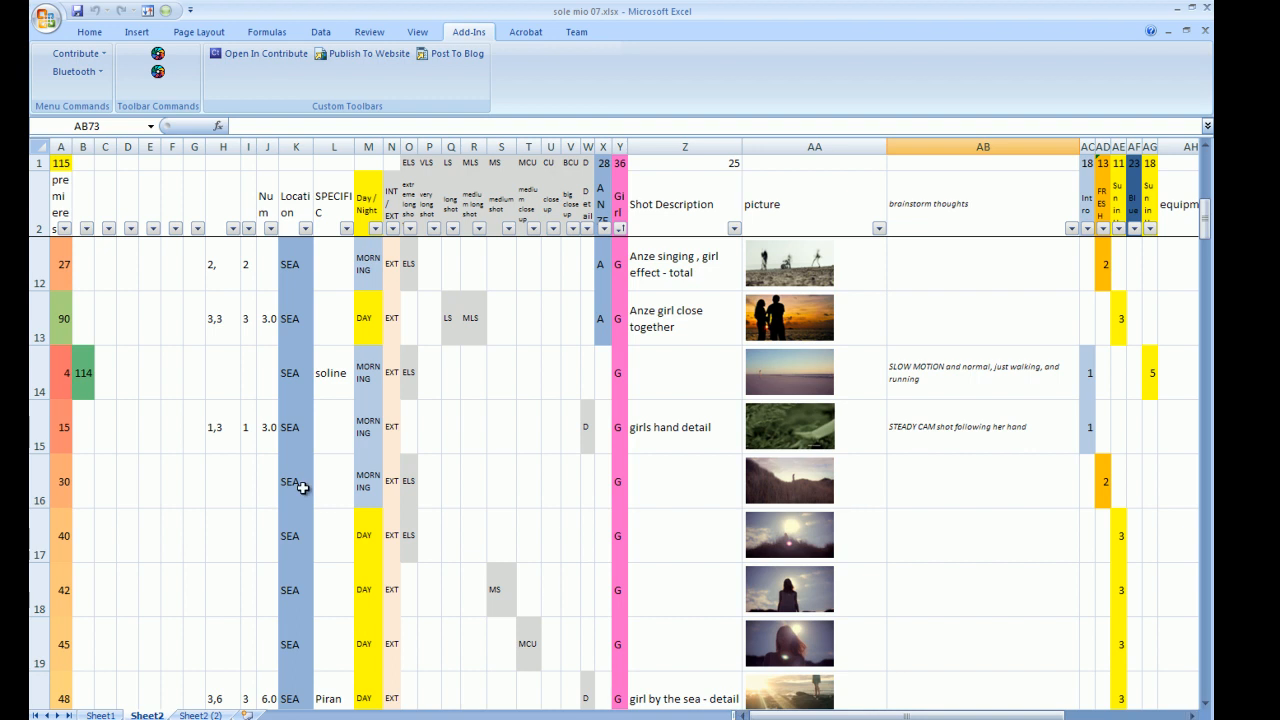
scroll("down", 3)
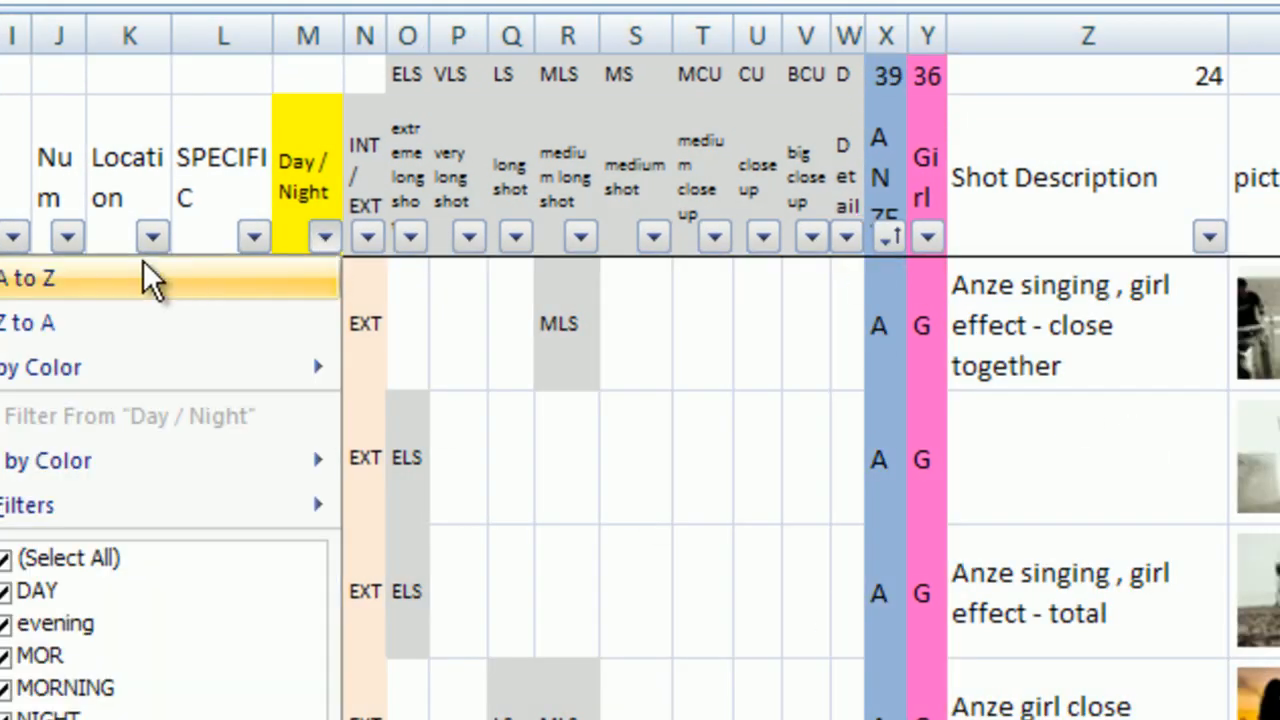
Filter the Day / Night column to DAY only and apply a filter on INT / EXT
left_click(28, 278)
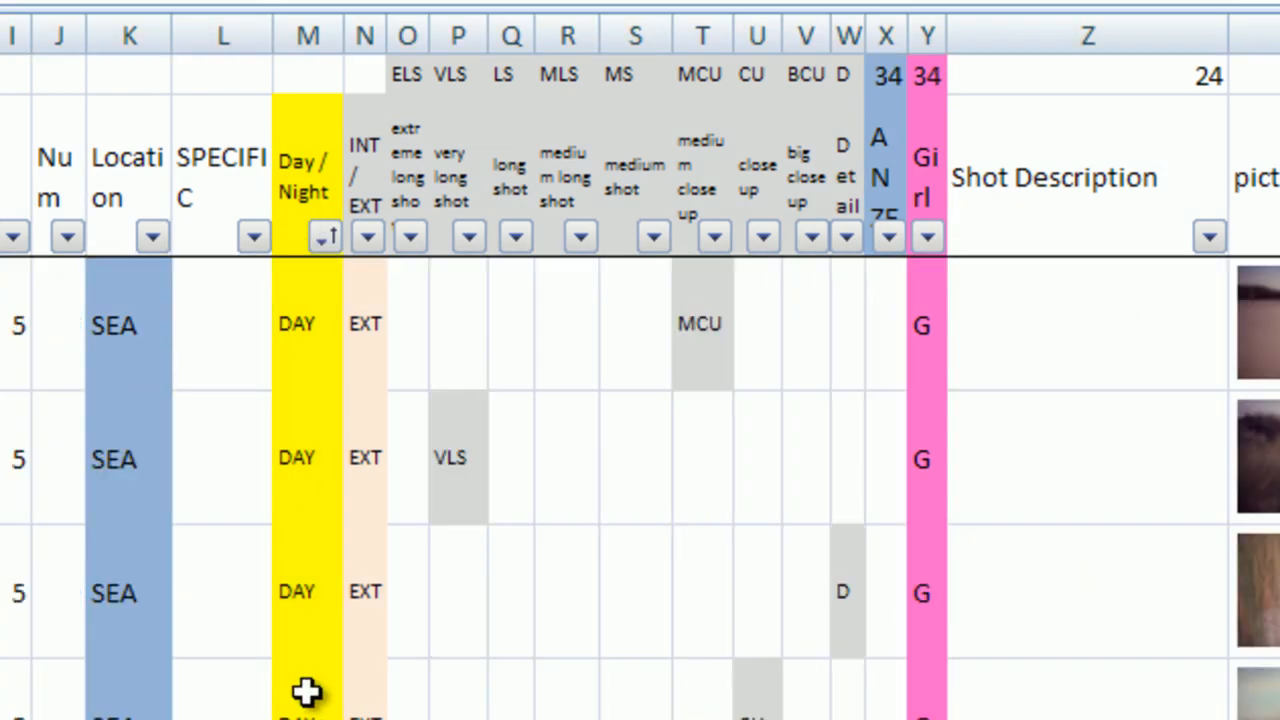
left_click(368, 236)
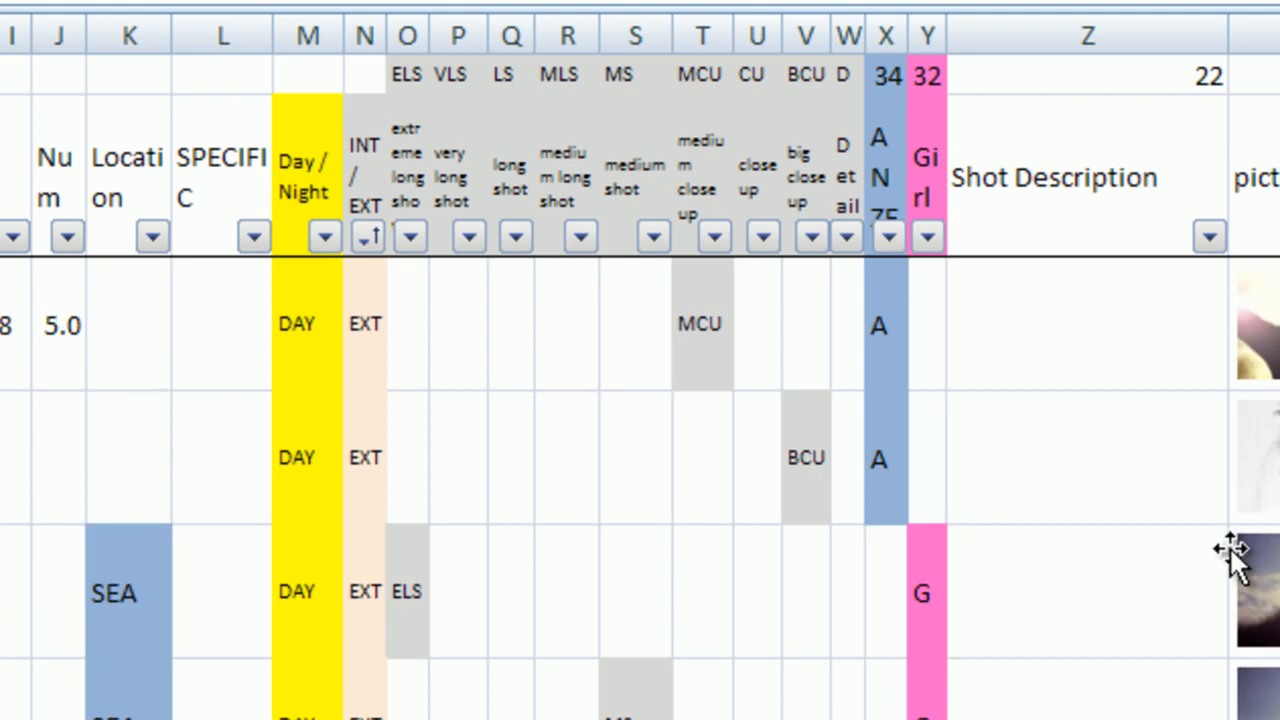
scroll("down", 3)
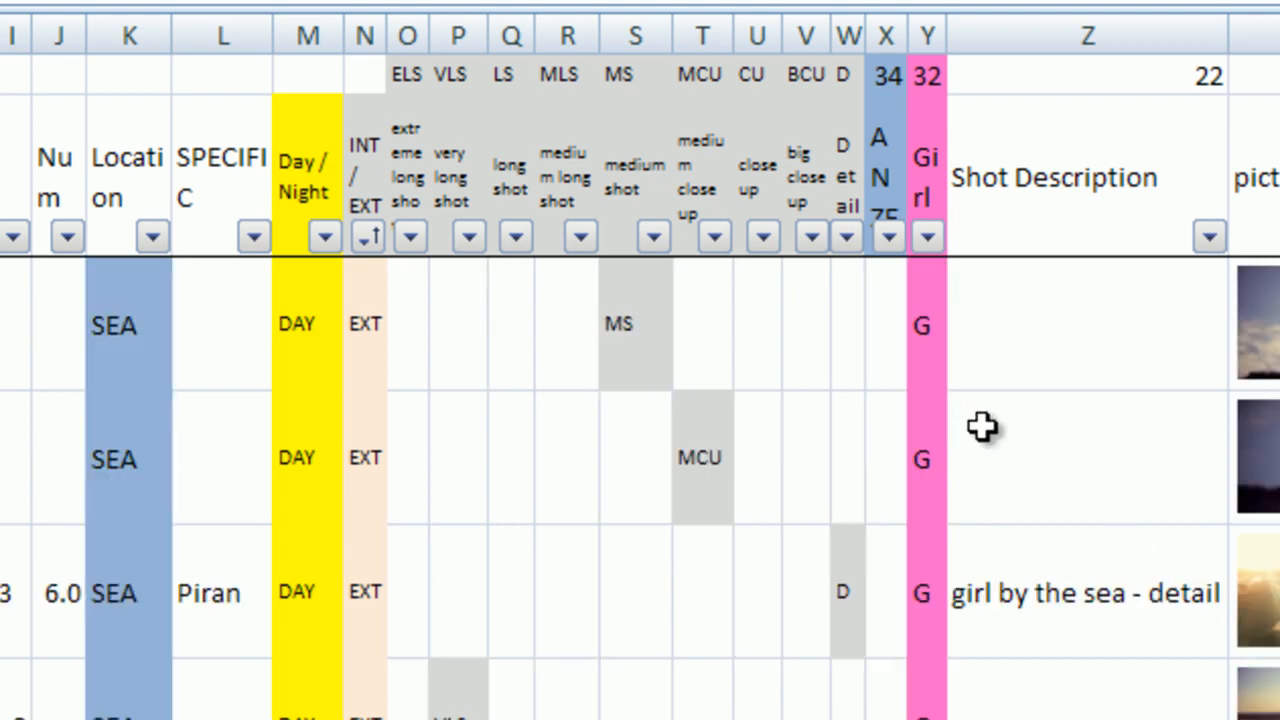